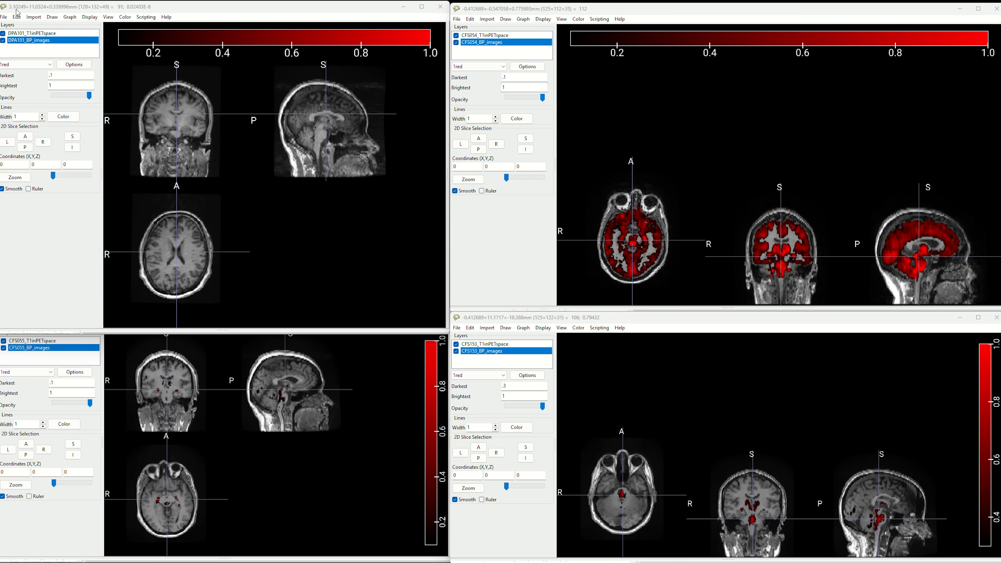
pyautogui.moveTo(669, 393)
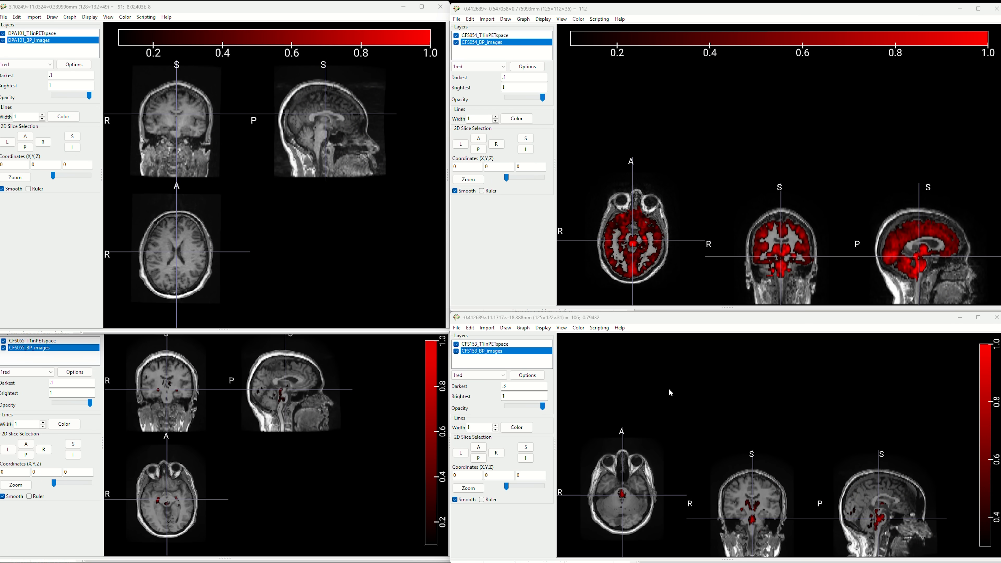
pyautogui.moveTo(538, 29)
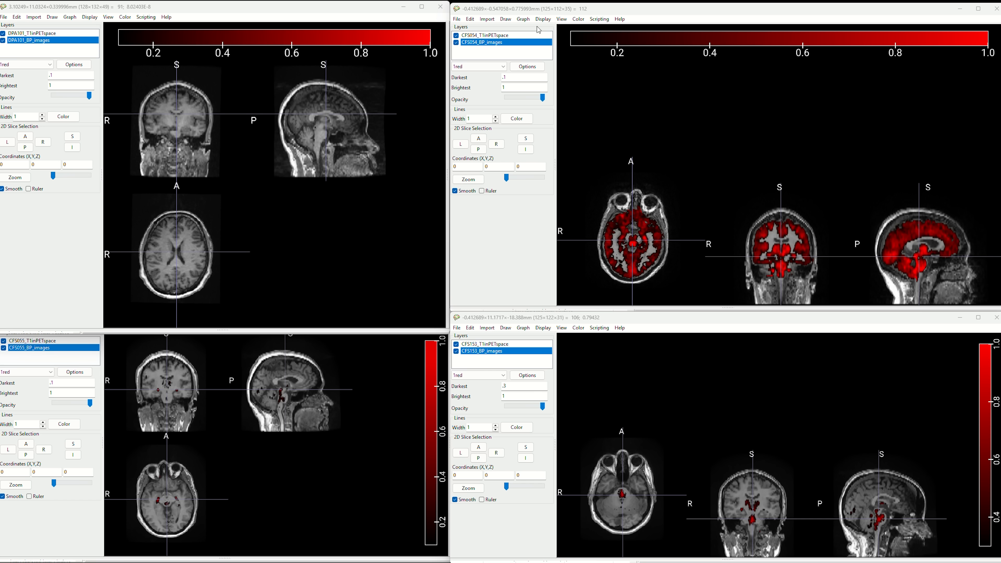
pyautogui.moveTo(181, 114)
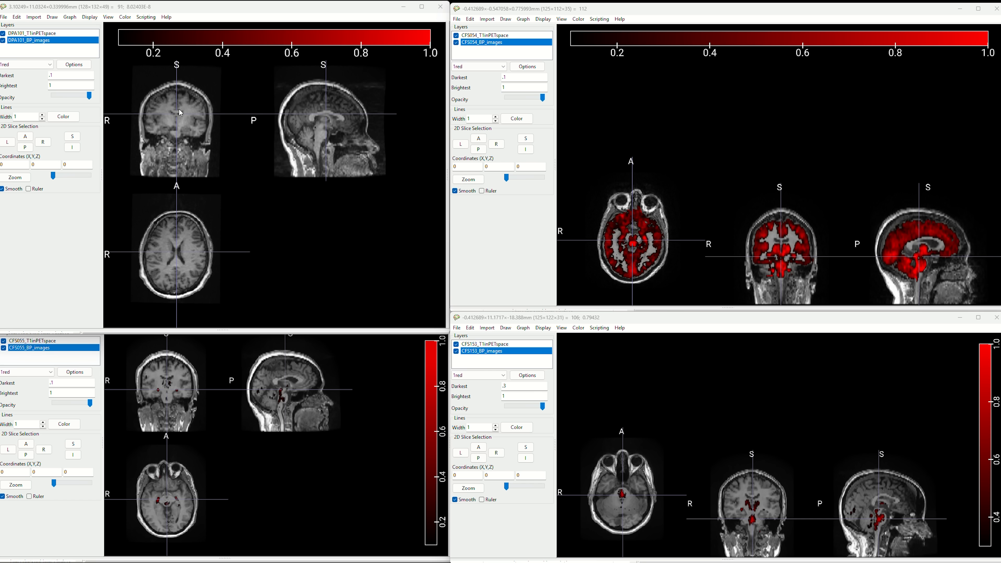
pyautogui.moveTo(319, 125)
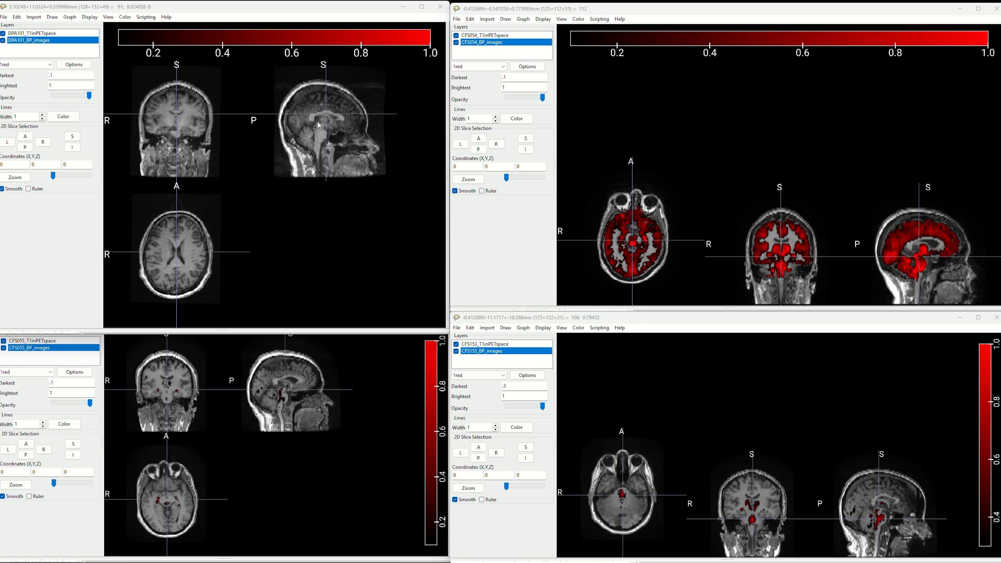
pyautogui.moveTo(319, 151)
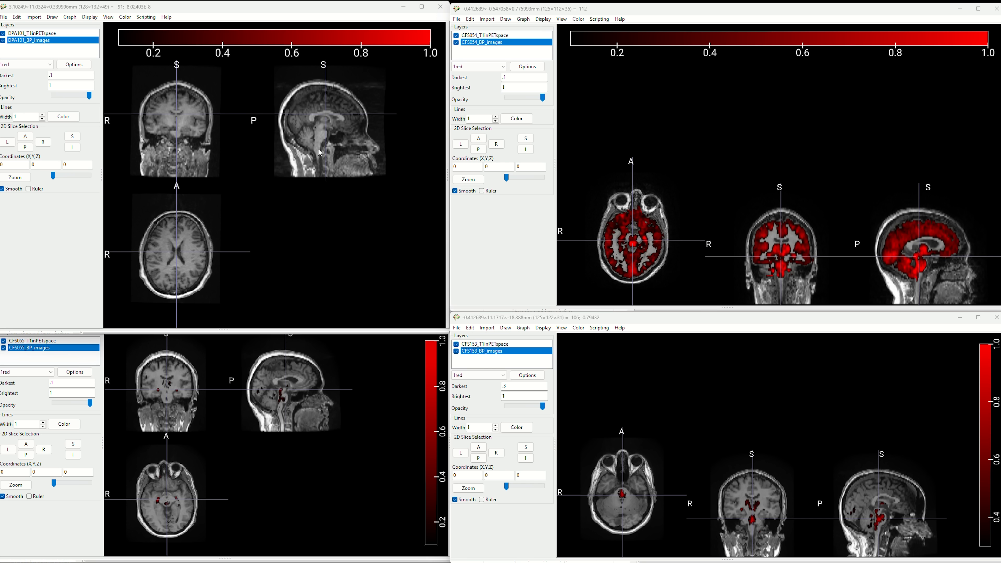
pyautogui.moveTo(171, 248)
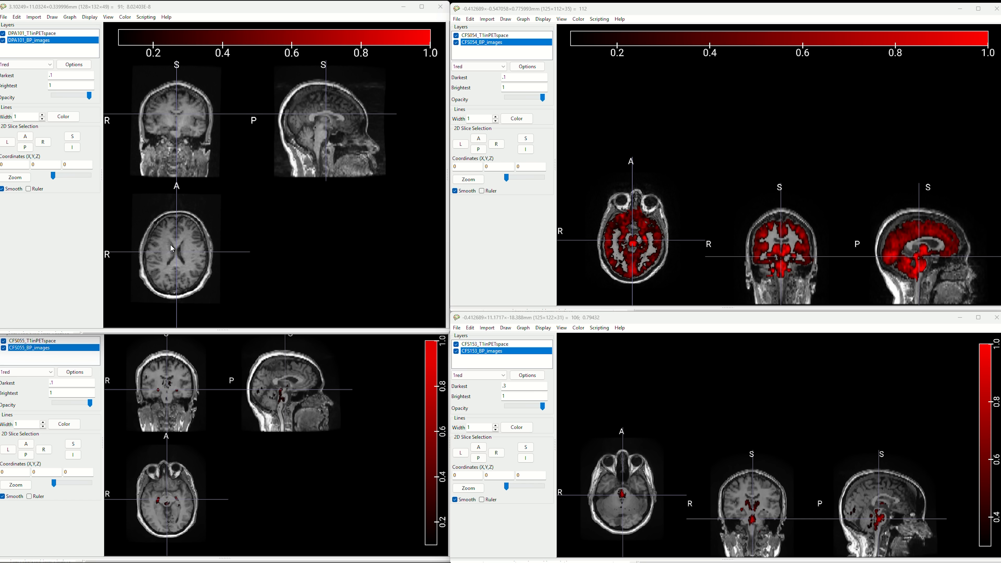
pyautogui.moveTo(626, 230)
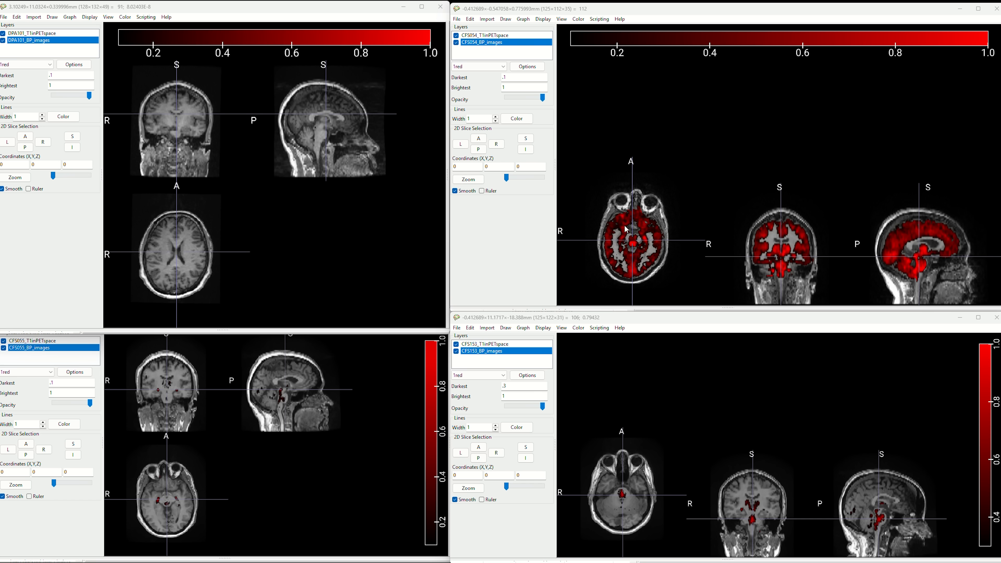
pyautogui.moveTo(779, 260)
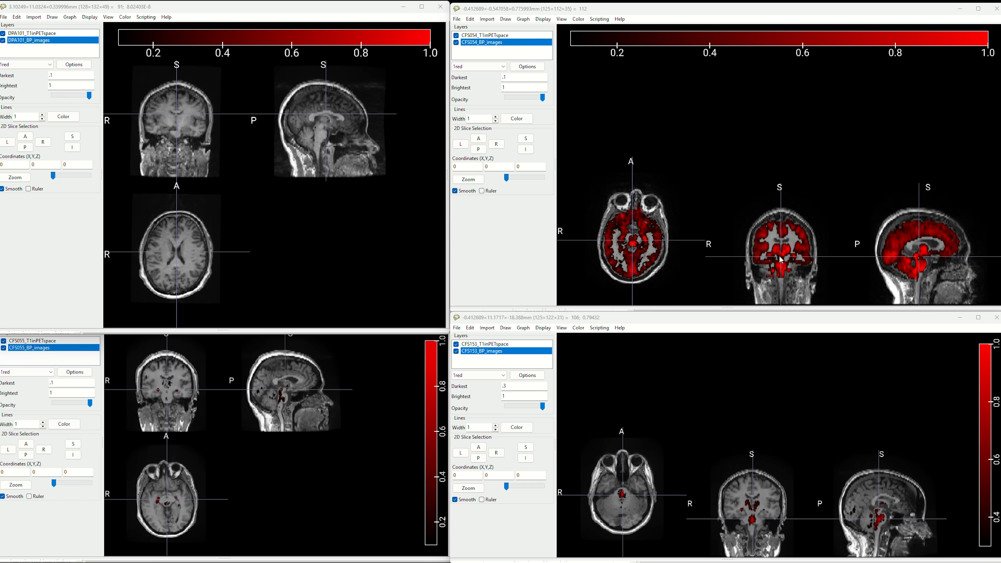
pyautogui.moveTo(624, 492)
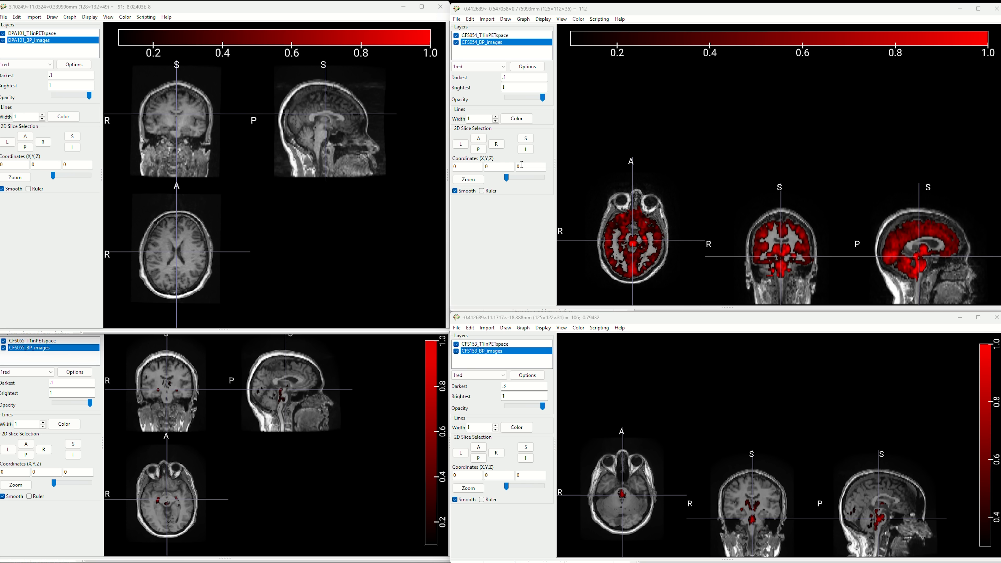
pyautogui.moveTo(777, 255)
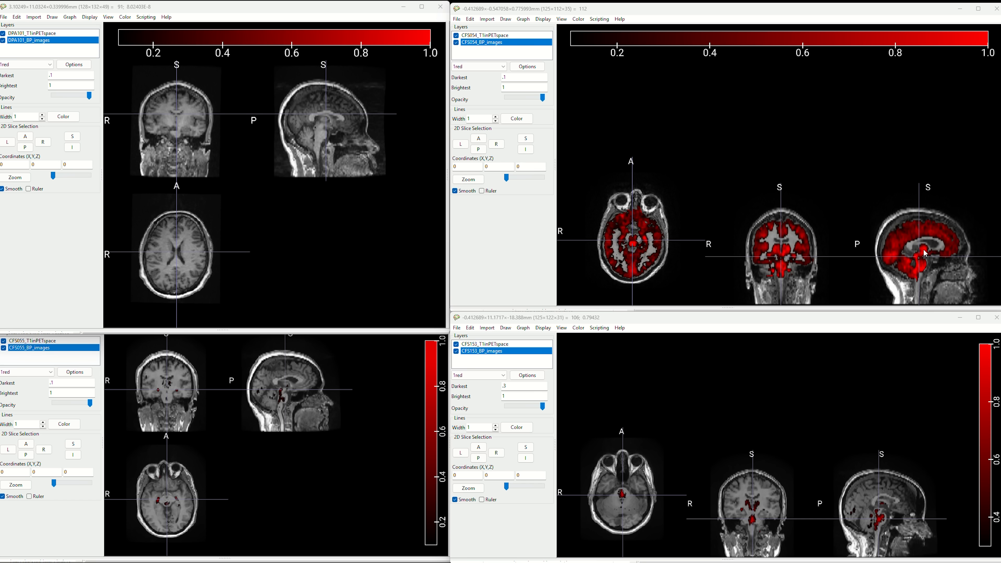
pyautogui.moveTo(925, 258)
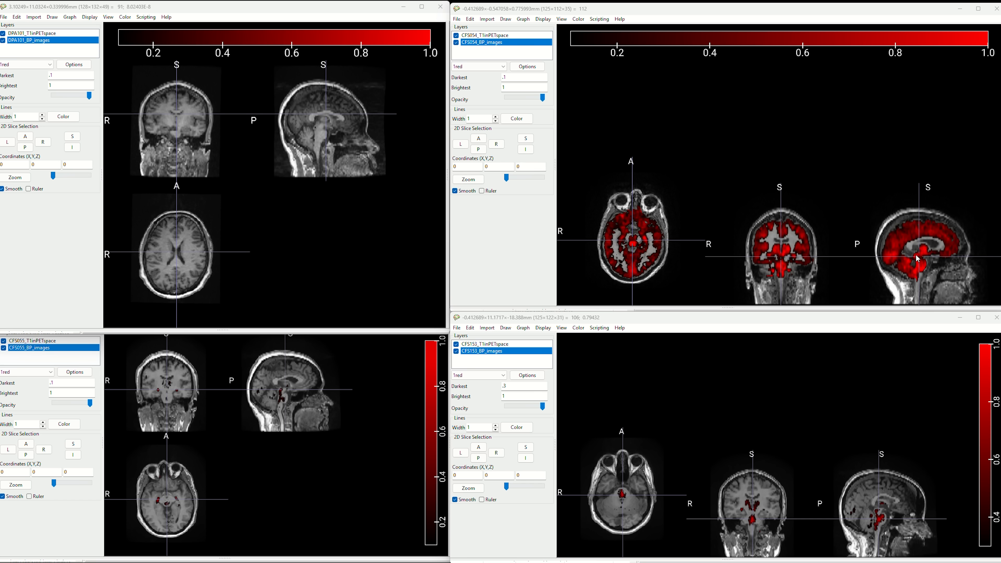
pyautogui.moveTo(270, 121)
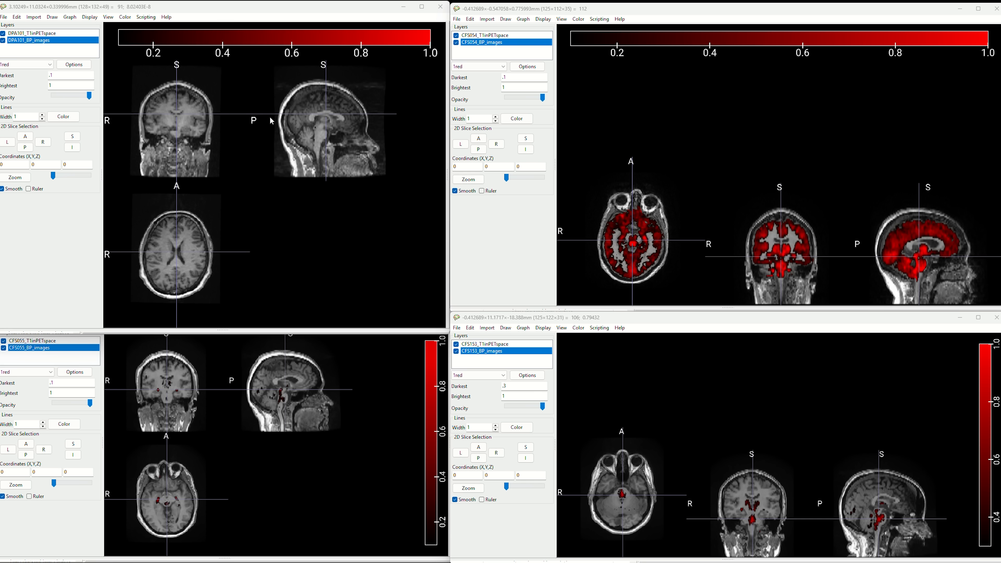
pyautogui.moveTo(166, 266)
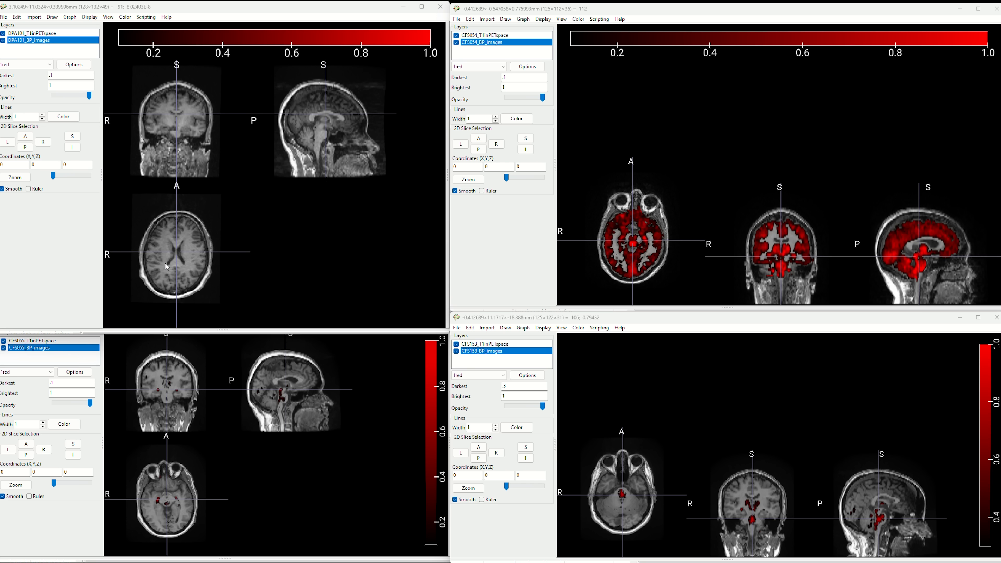
pyautogui.moveTo(216, 373)
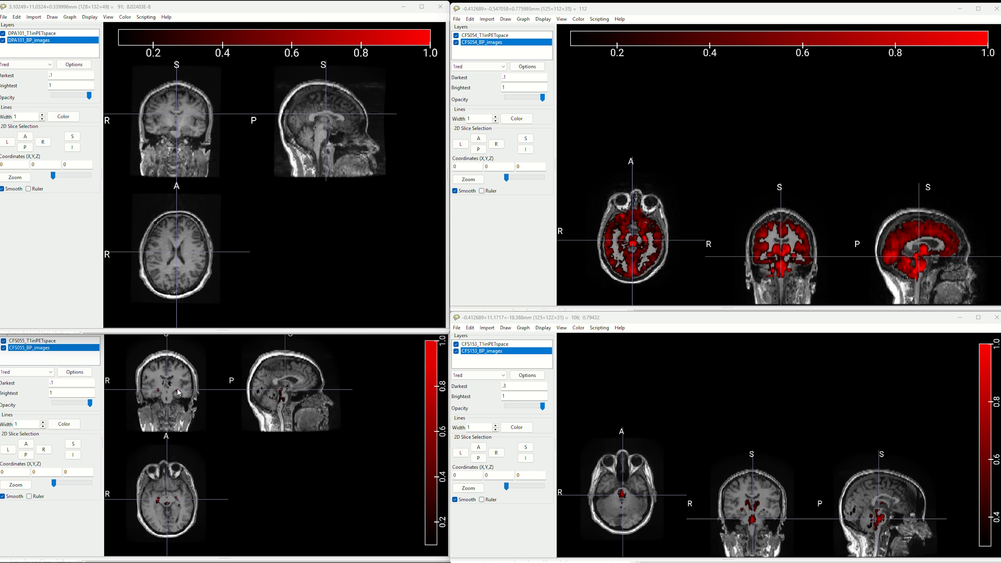
pyautogui.moveTo(620, 239)
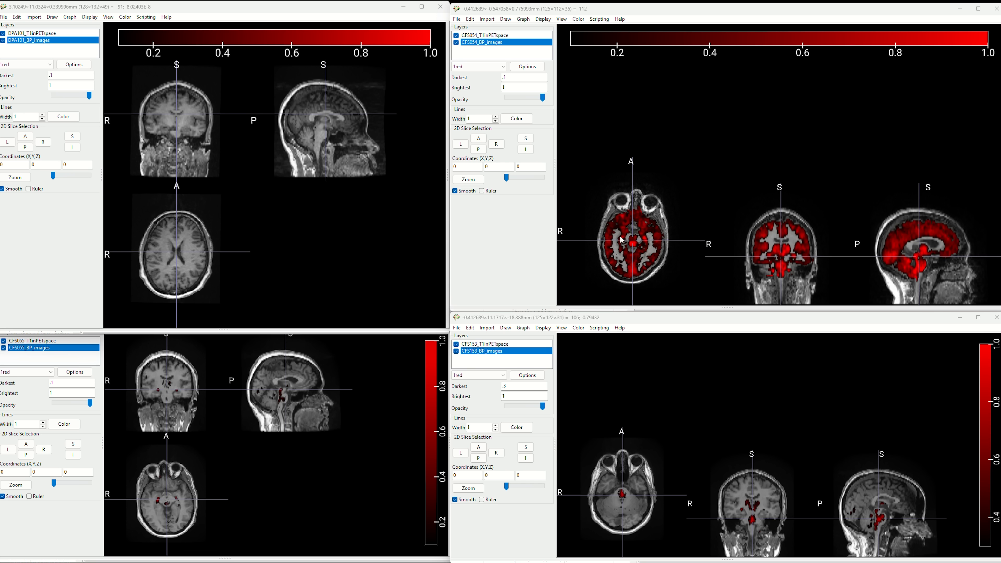
pyautogui.moveTo(922, 258)
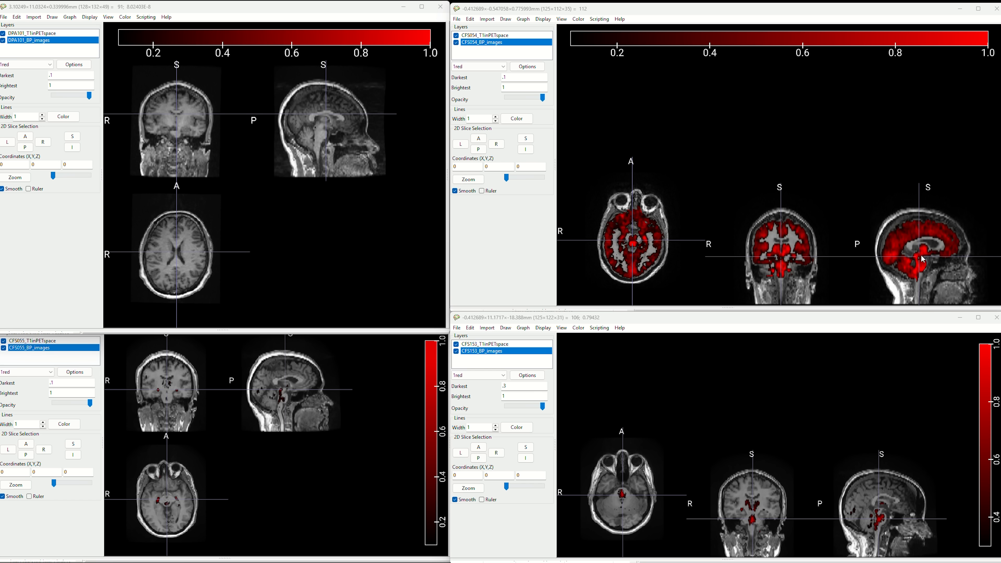
pyautogui.moveTo(390, 274)
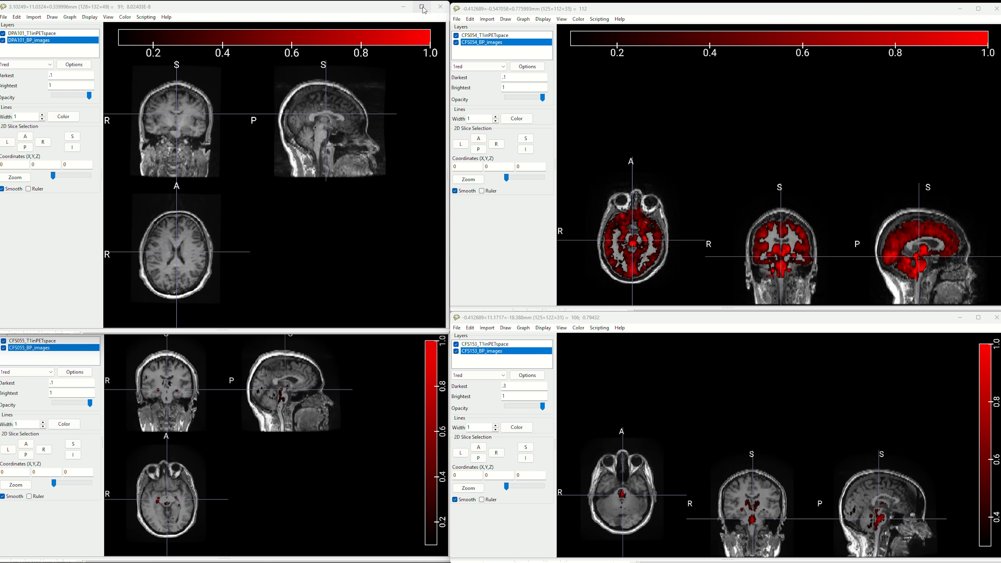
# Maximize the DPA101 viewer so its axial, coronal and sagittal T1 slices fill the screen
pyautogui.click(421, 7)
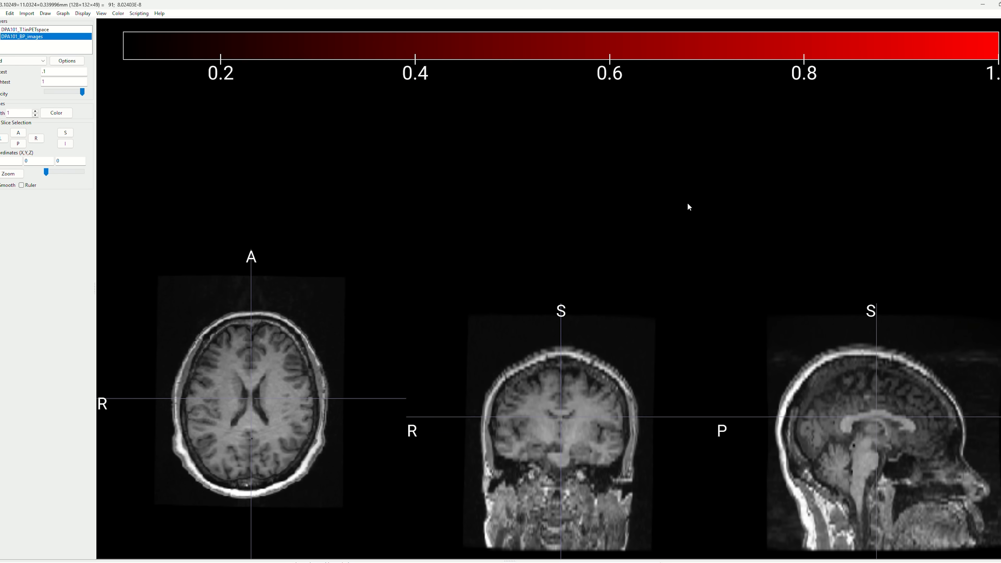
pyautogui.moveTo(255, 420)
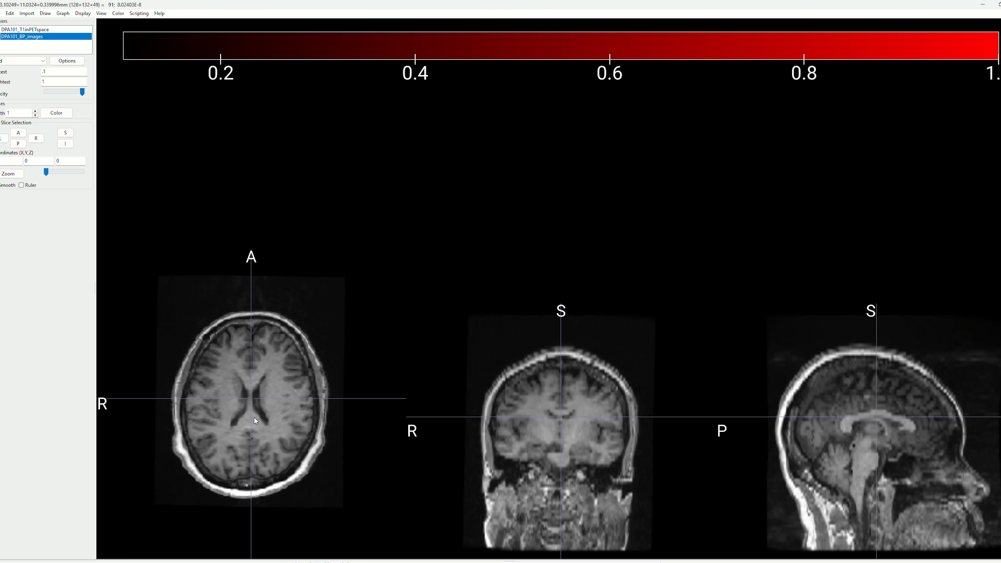
pyautogui.moveTo(794, 319)
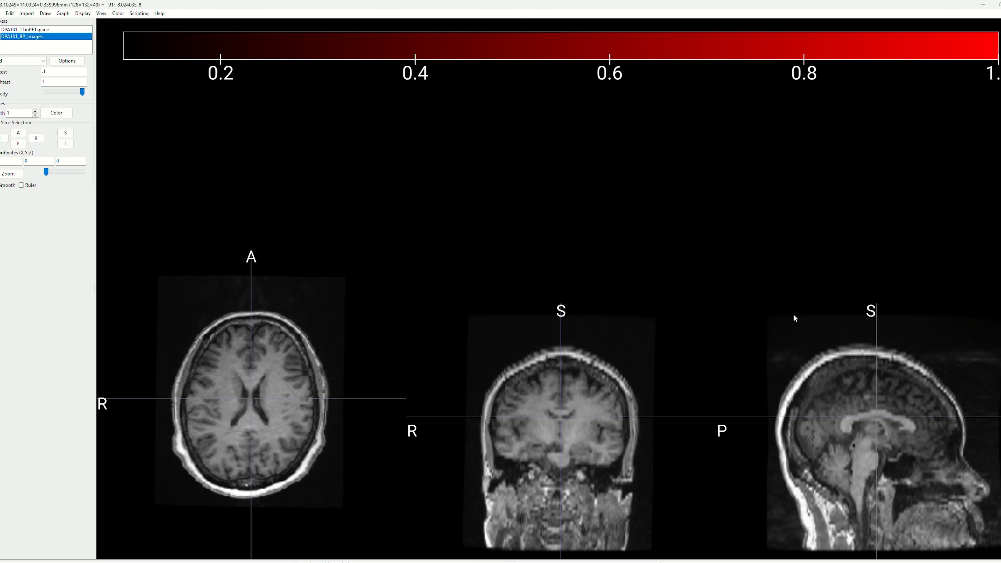
pyautogui.moveTo(760, 282)
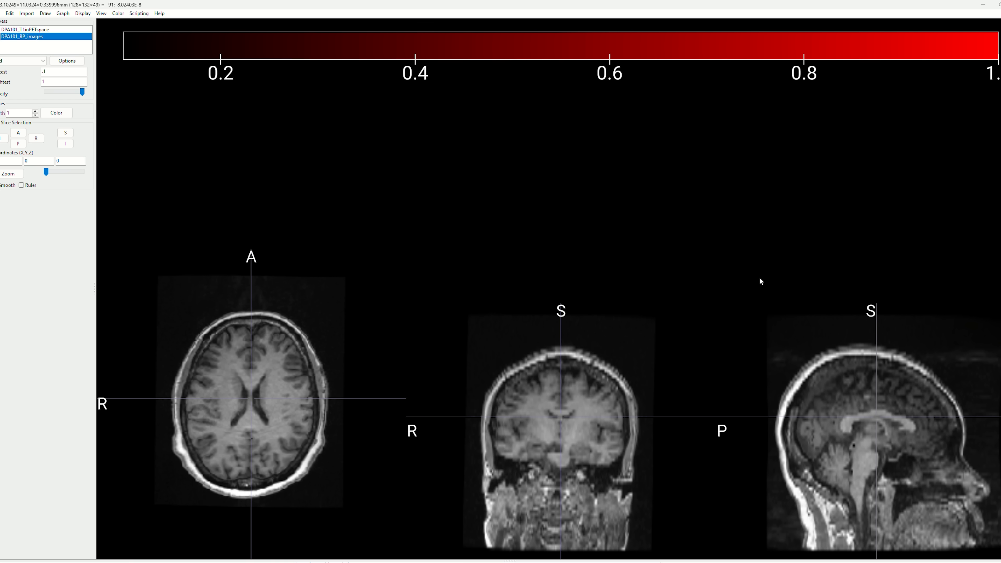
pyautogui.moveTo(642, 296)
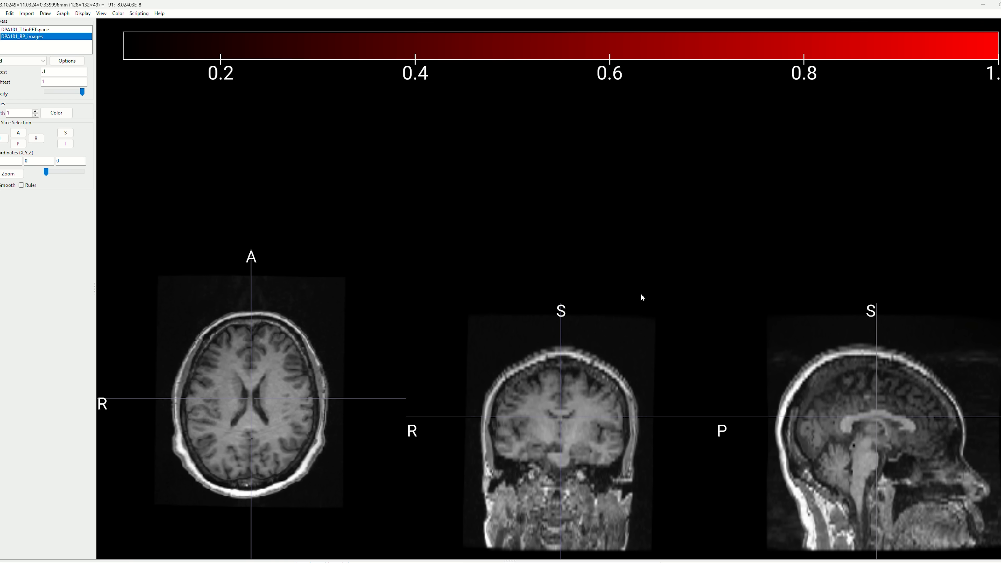
pyautogui.moveTo(76, 543)
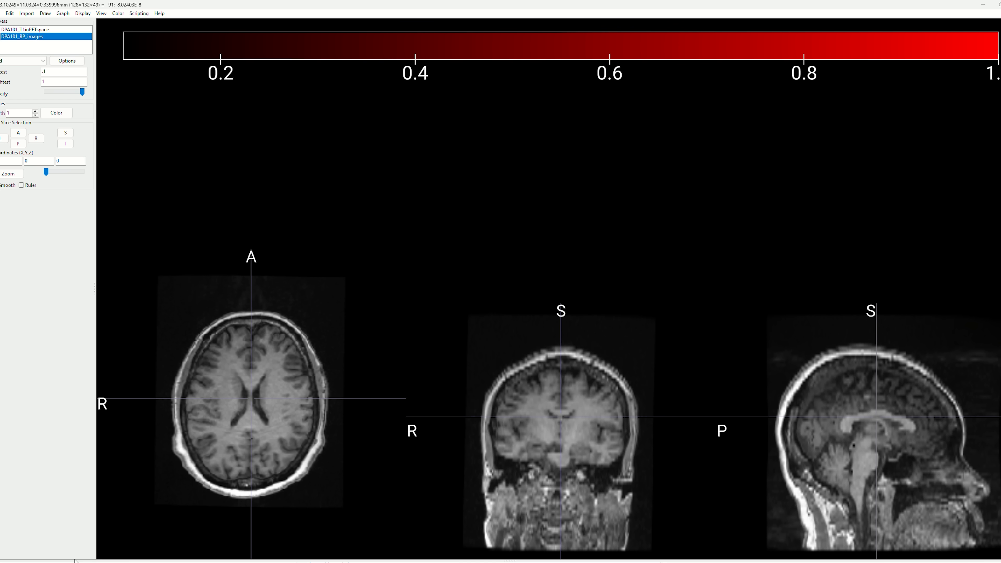
pyautogui.moveTo(812, 443)
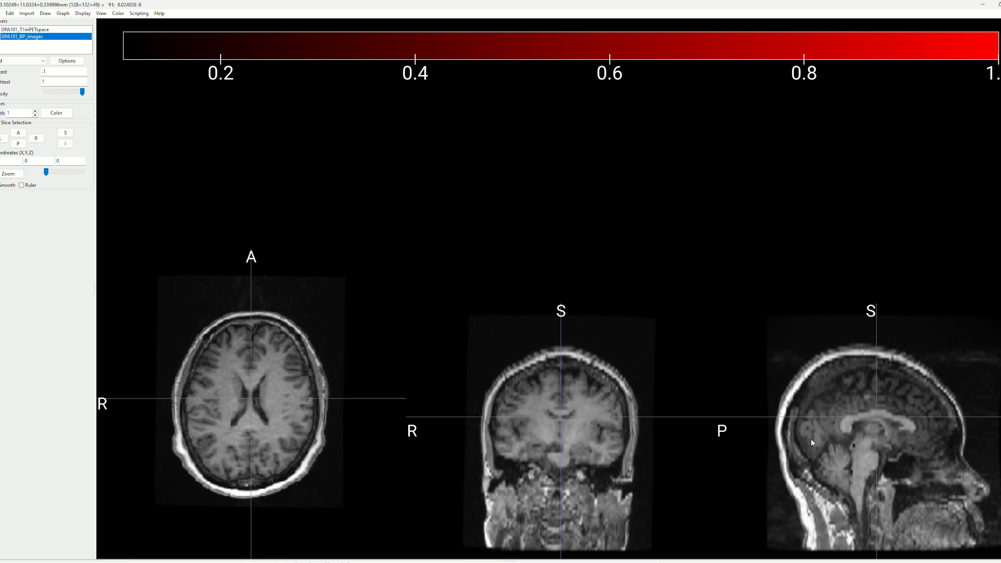
pyautogui.moveTo(844, 288)
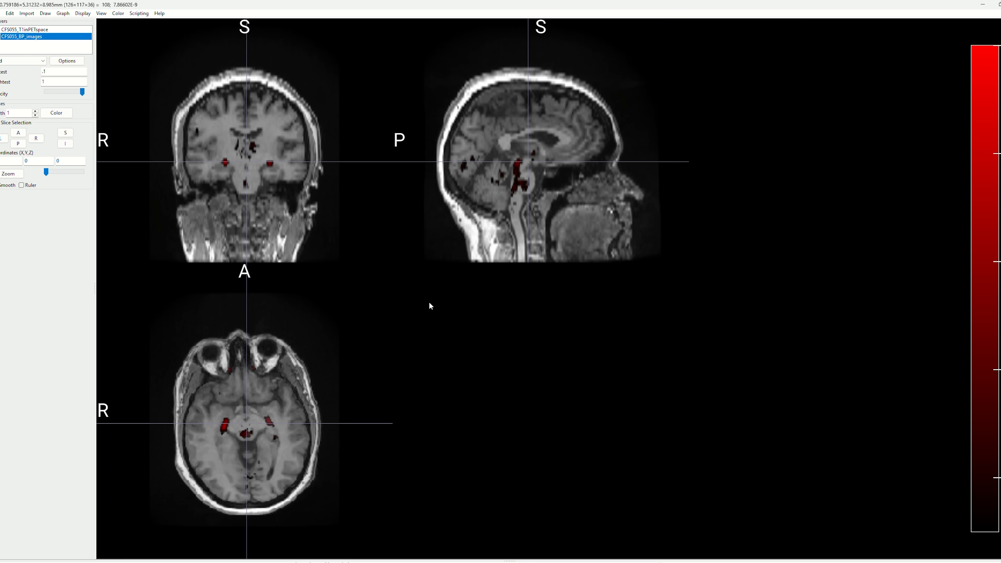
pyautogui.moveTo(427, 218)
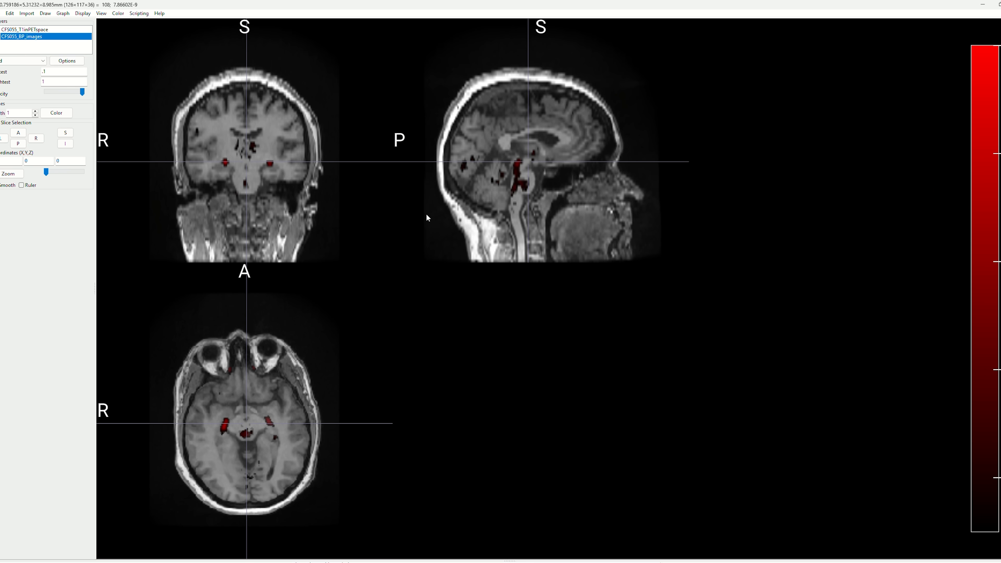
pyautogui.moveTo(268, 183)
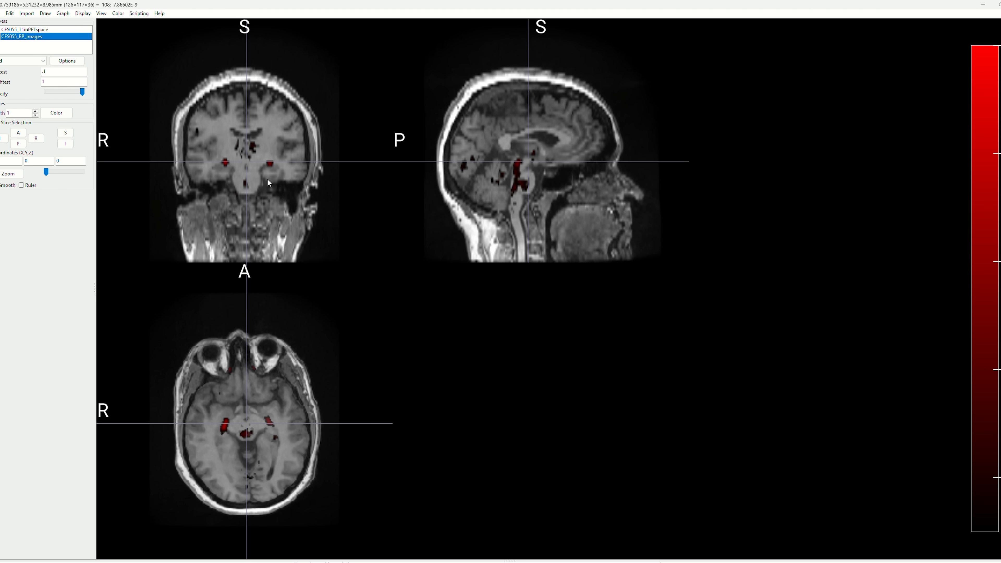
pyautogui.moveTo(234, 190)
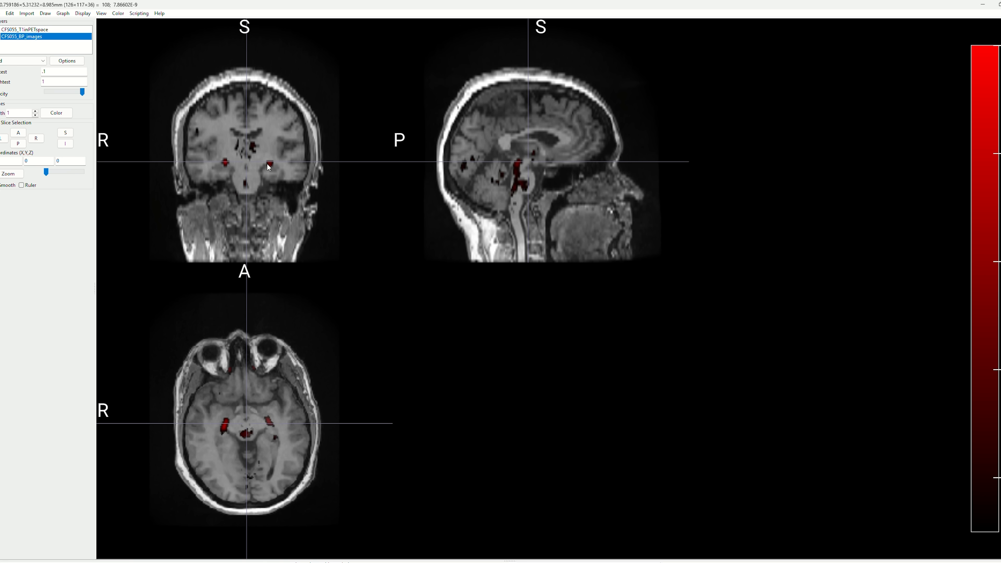
pyautogui.moveTo(270, 167)
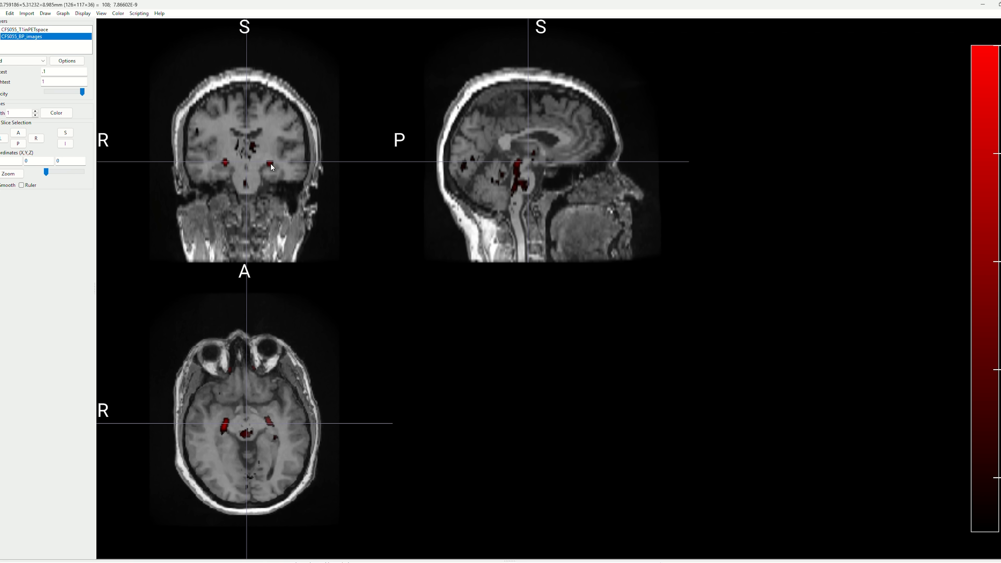
pyautogui.moveTo(262, 165)
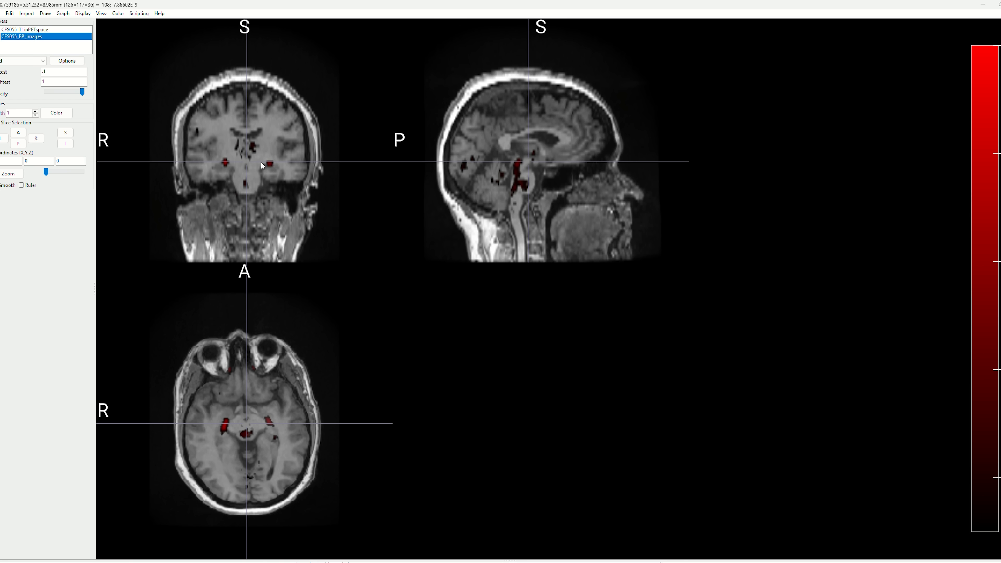
pyautogui.moveTo(225, 164)
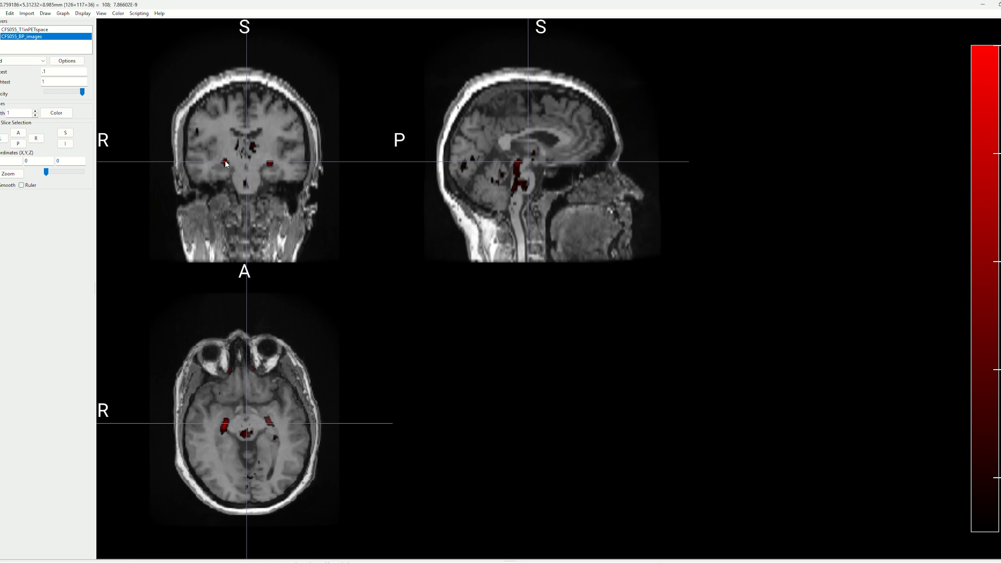
pyautogui.moveTo(268, 168)
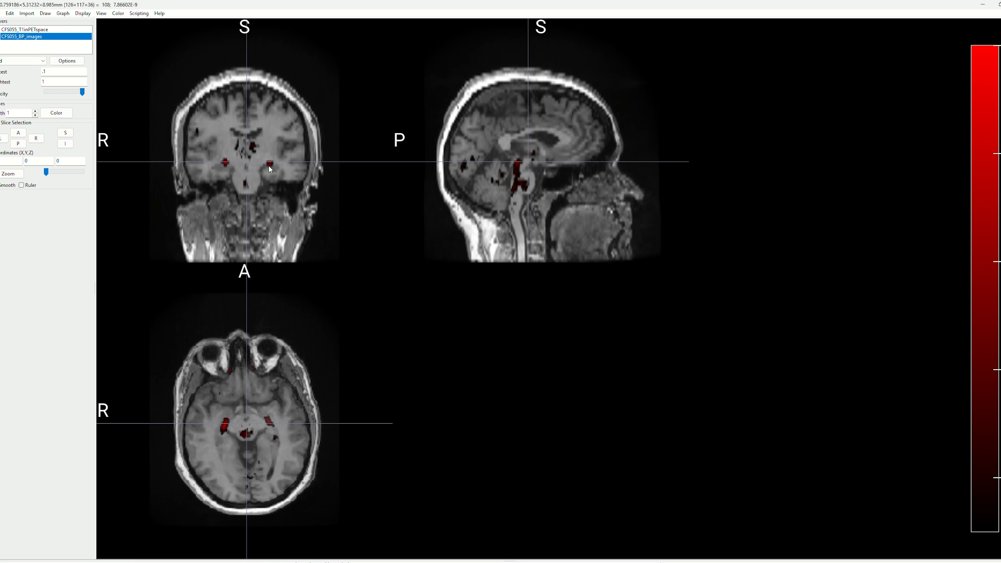
pyautogui.moveTo(226, 164)
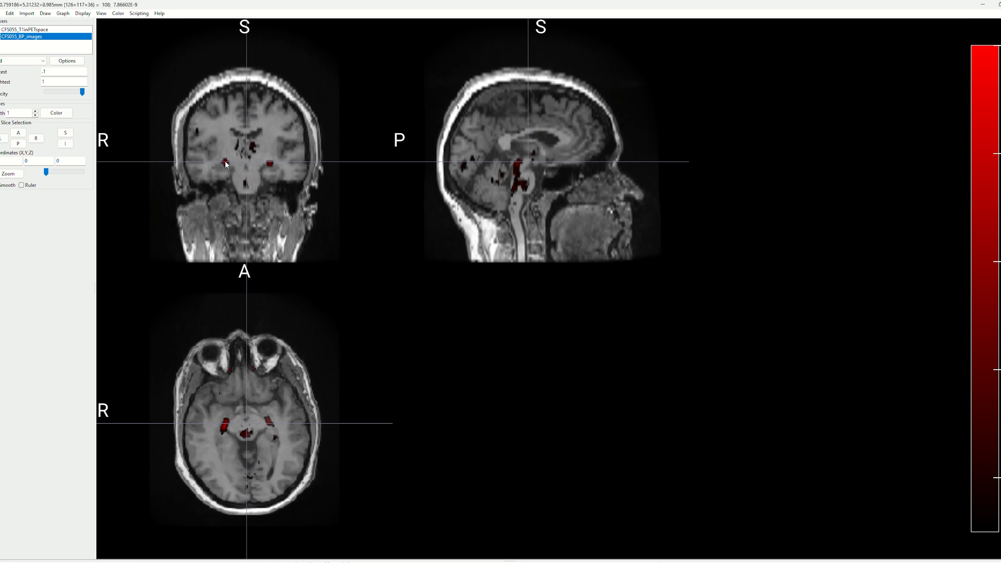
pyautogui.moveTo(242, 437)
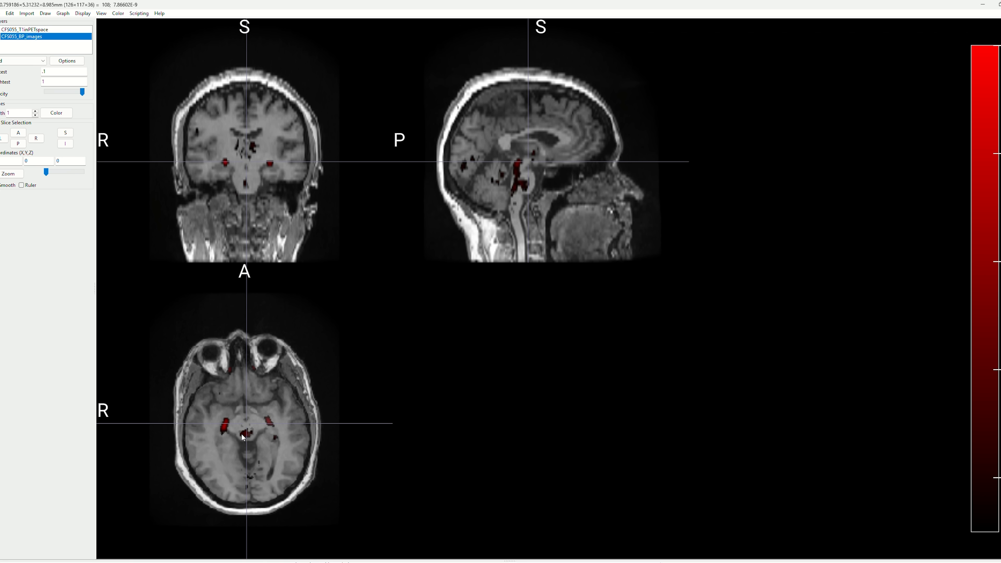
pyautogui.moveTo(254, 439)
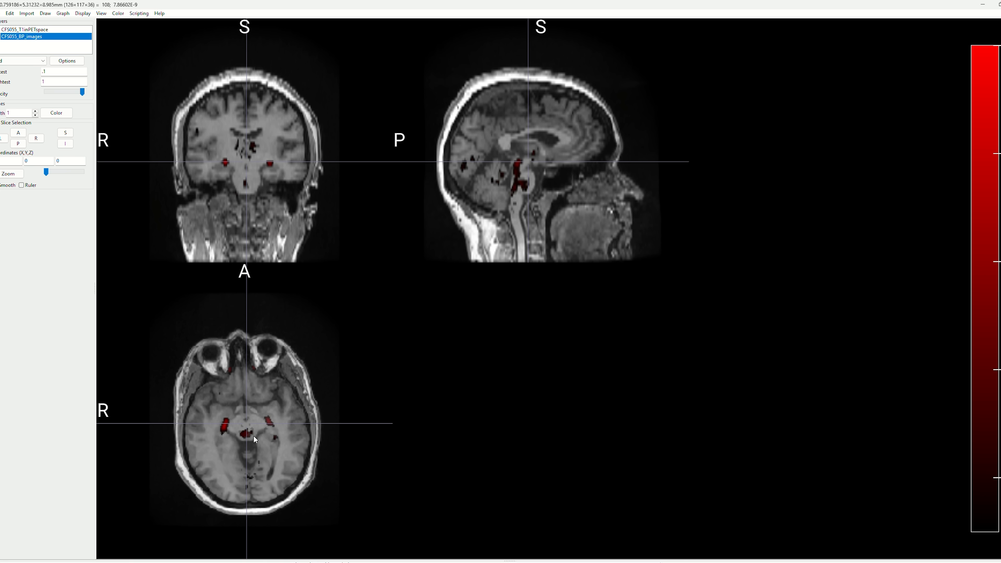
pyautogui.moveTo(26, 448)
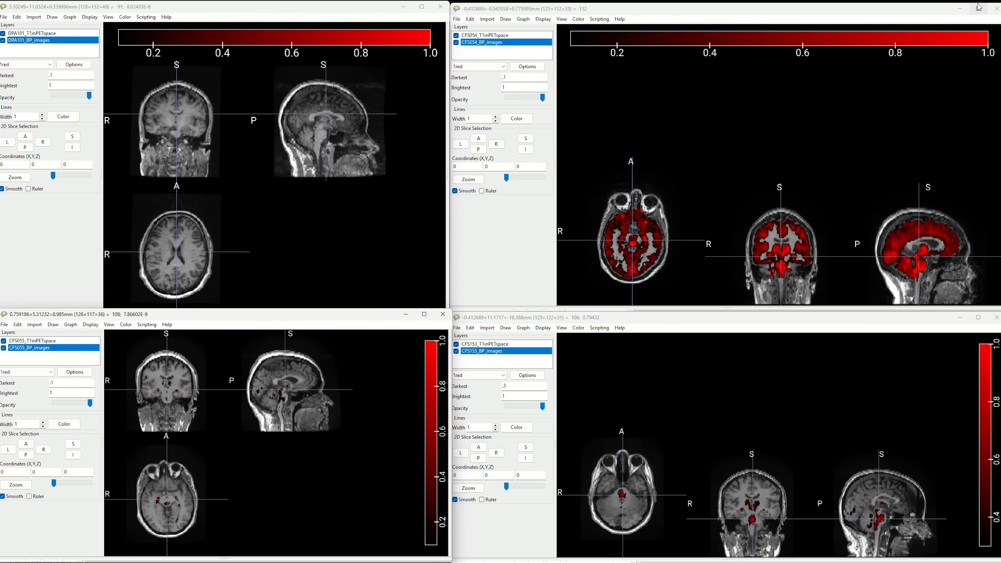
# Maximize the CFS054 viewer to show its widespread red overlay full screen
pyautogui.click(977, 8)
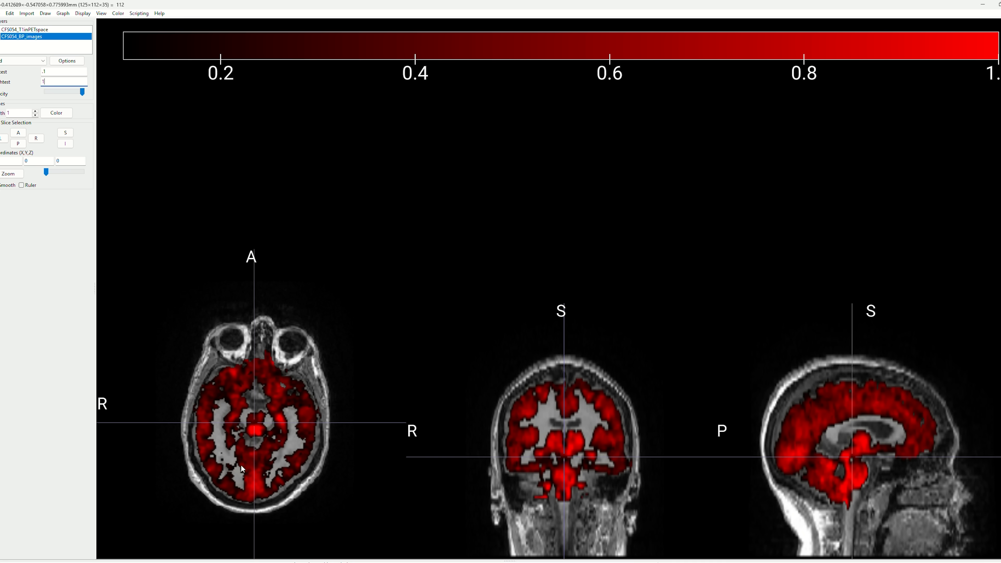
pyautogui.moveTo(838, 473)
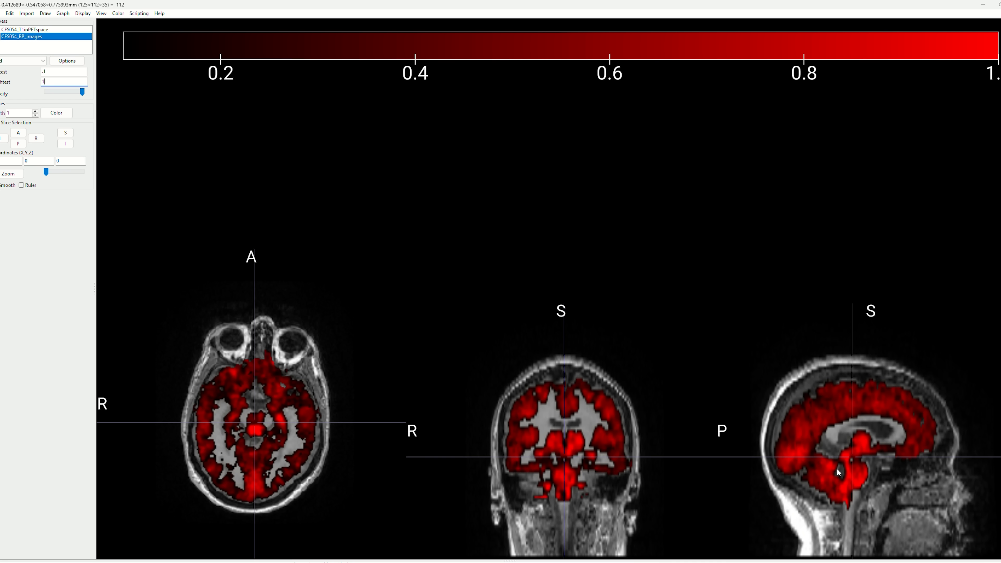
pyautogui.moveTo(453, 260)
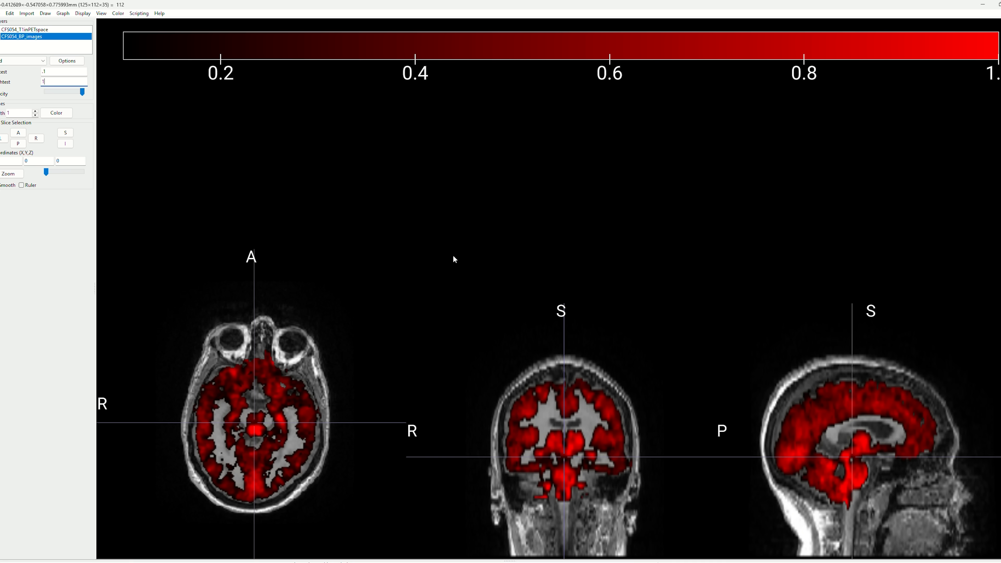
pyautogui.moveTo(234, 394)
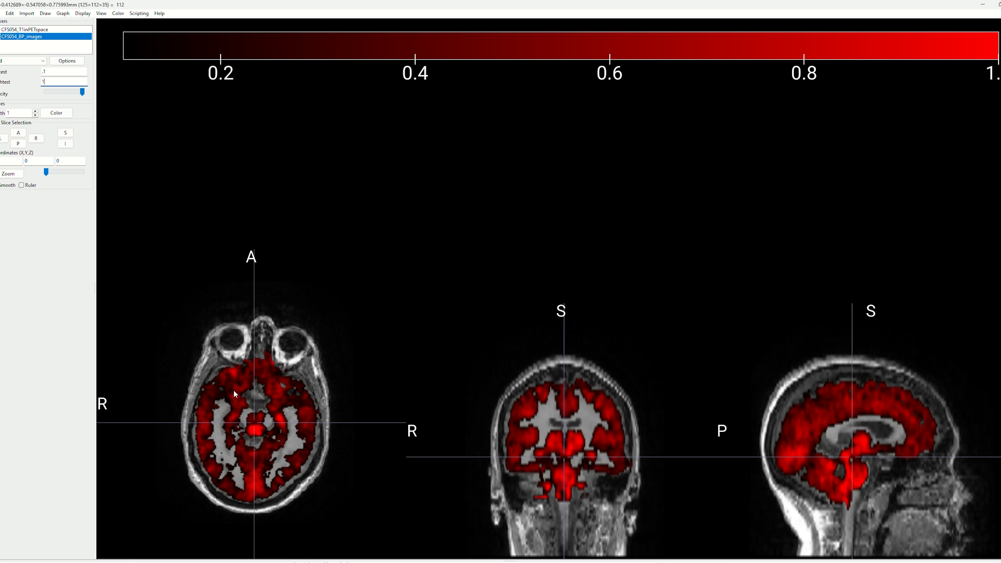
pyautogui.moveTo(254, 398)
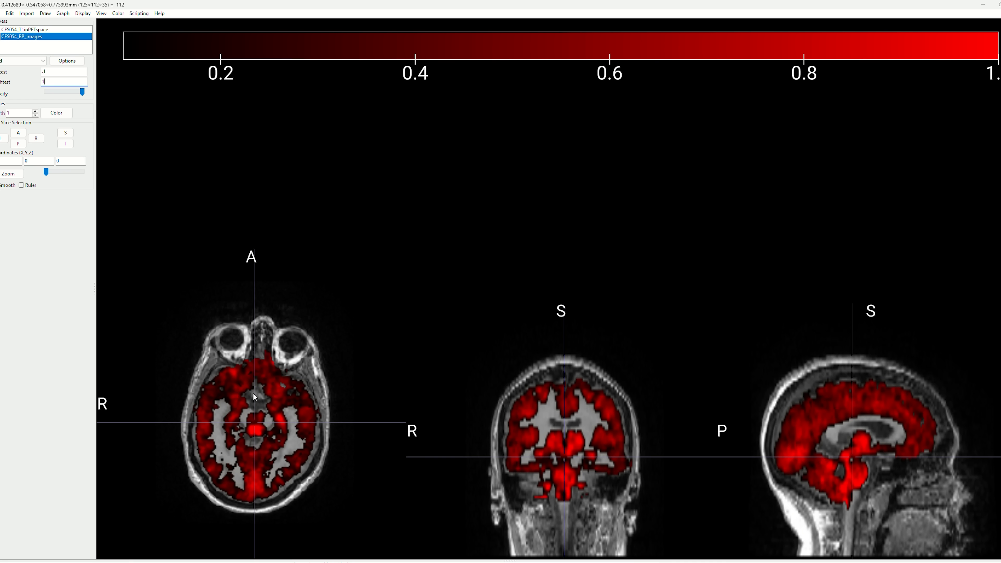
pyautogui.moveTo(521, 422)
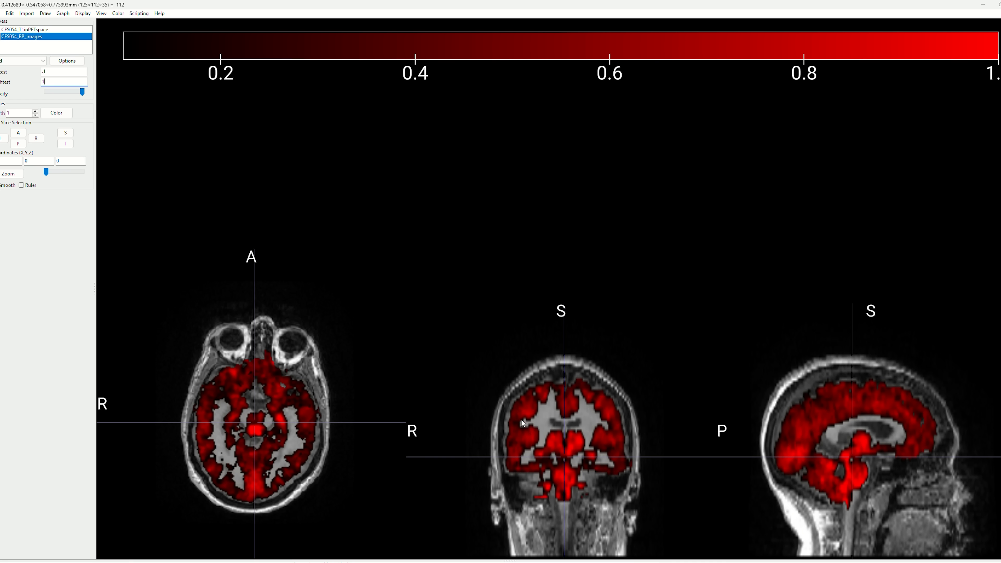
pyautogui.moveTo(796, 413)
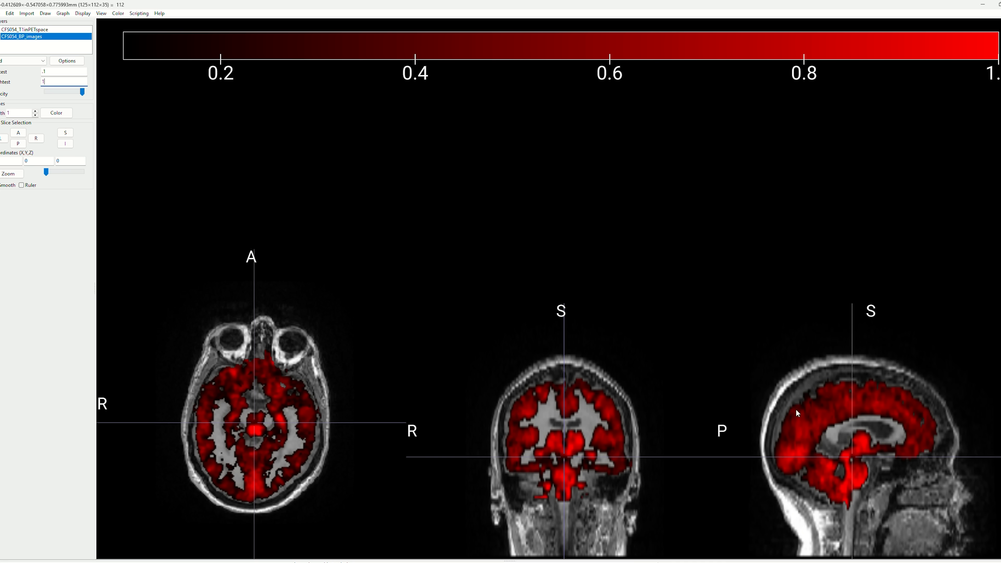
pyautogui.moveTo(876, 430)
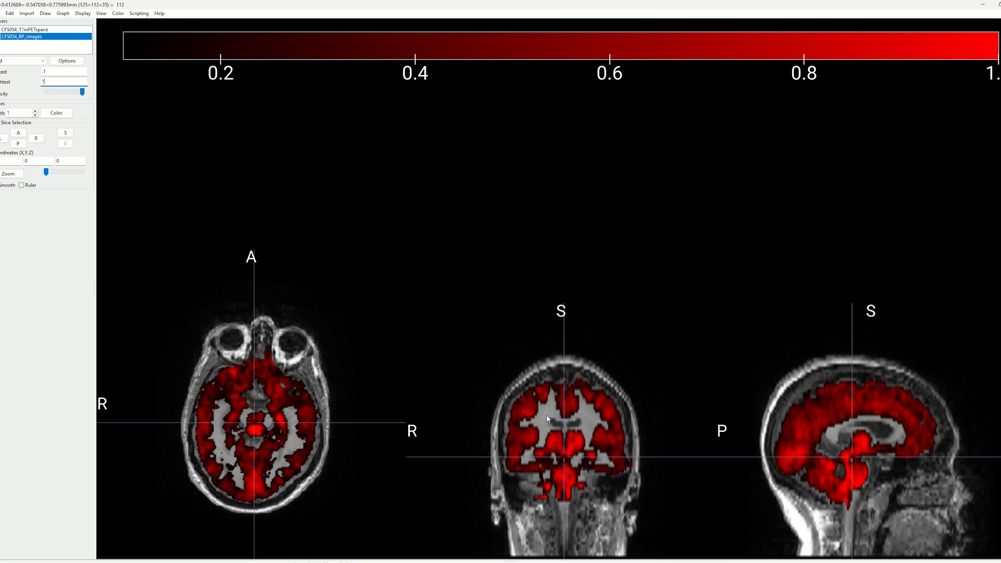
pyautogui.moveTo(593, 435)
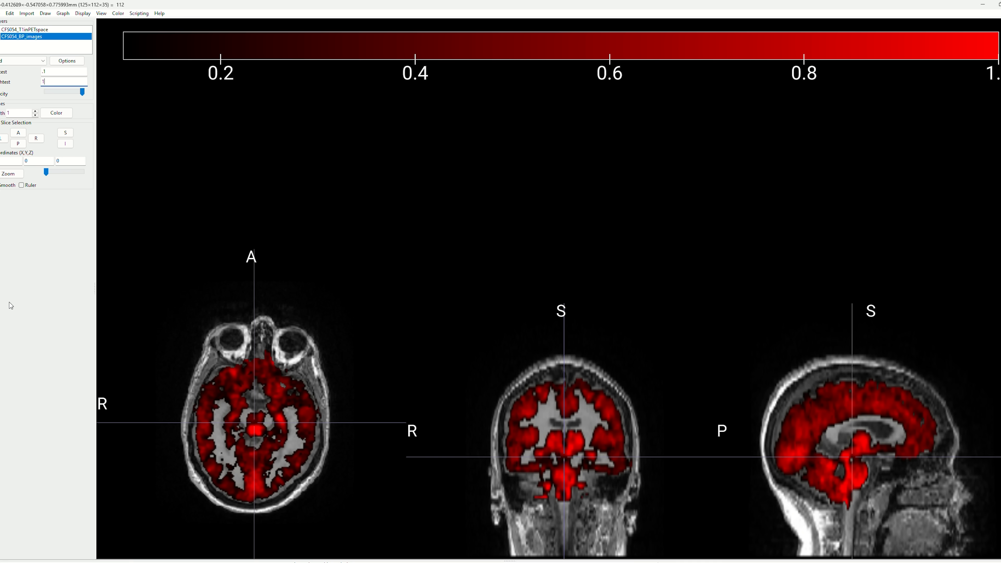
pyautogui.moveTo(250, 333)
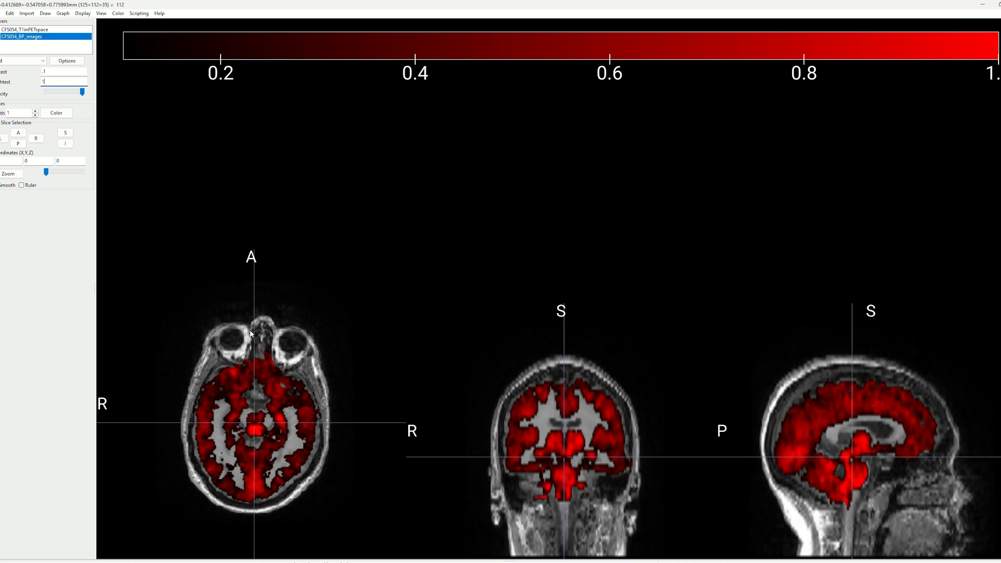
pyautogui.moveTo(315, 216)
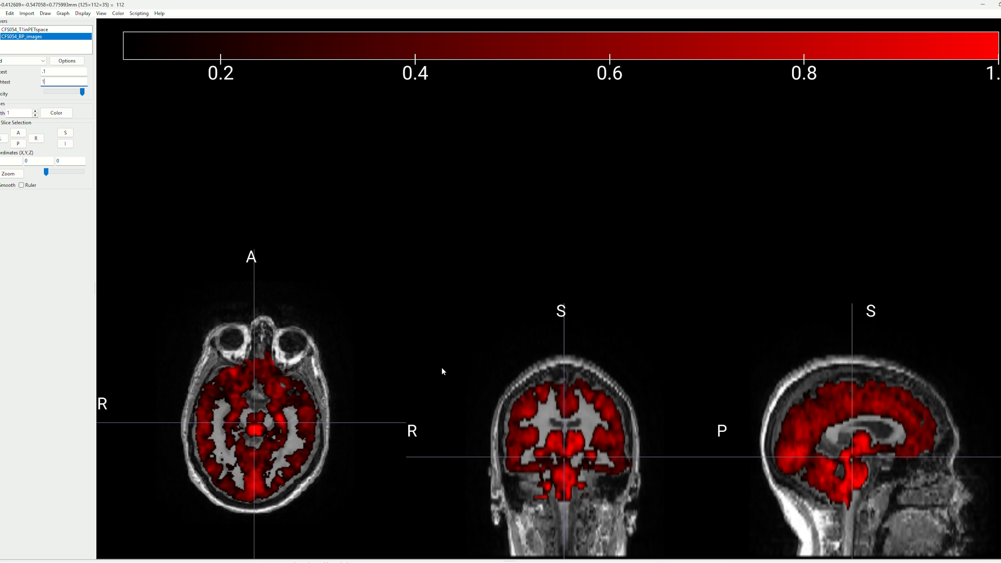
pyautogui.moveTo(384, 357)
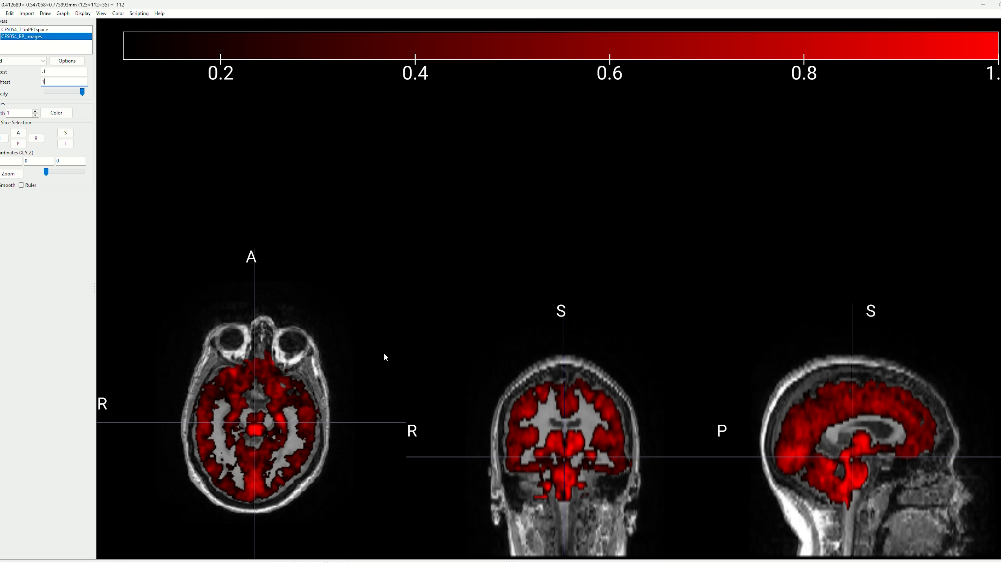
pyautogui.moveTo(432, 328)
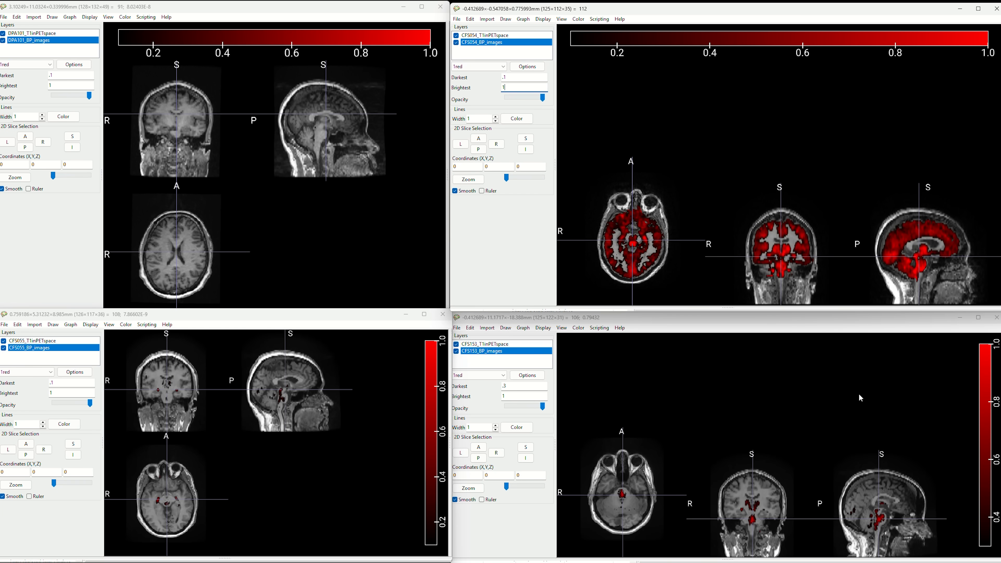
# Maximize the bottom-right CFS153 viewer to inspect its small brainstem overlay full screen
pyautogui.click(977, 318)
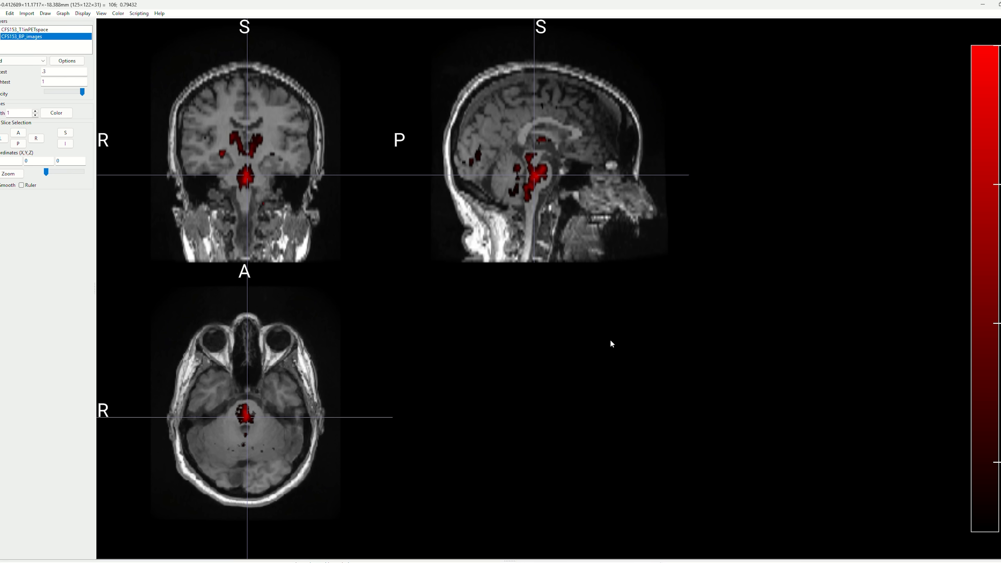
pyautogui.moveTo(531, 165)
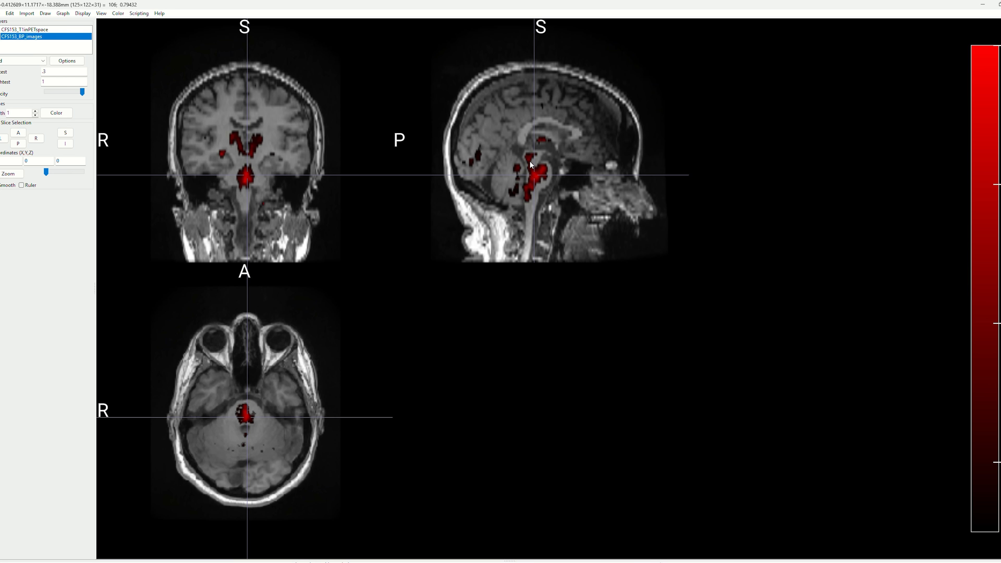
pyautogui.moveTo(522, 179)
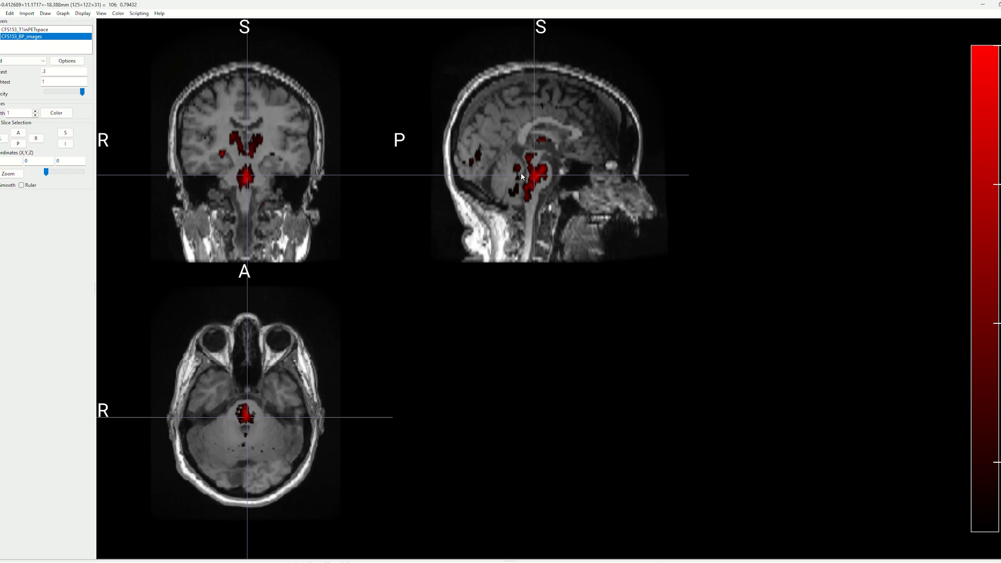
pyautogui.moveTo(495, 272)
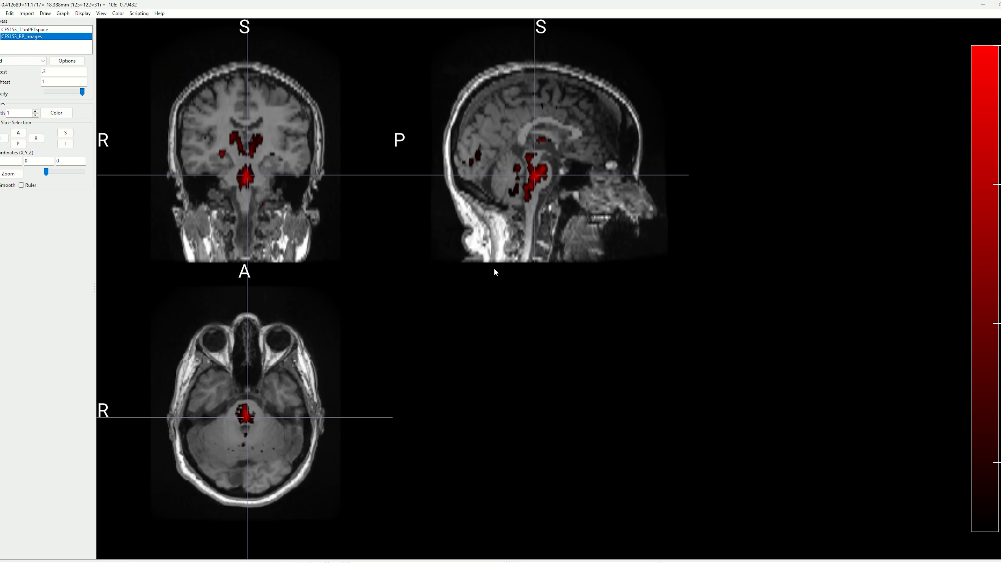
pyautogui.moveTo(528, 200)
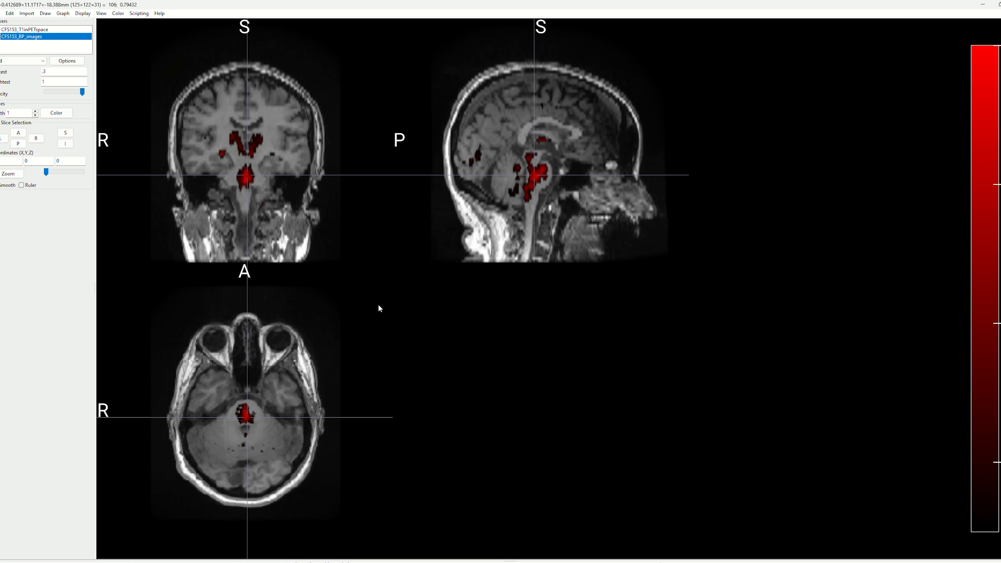
pyautogui.moveTo(245, 197)
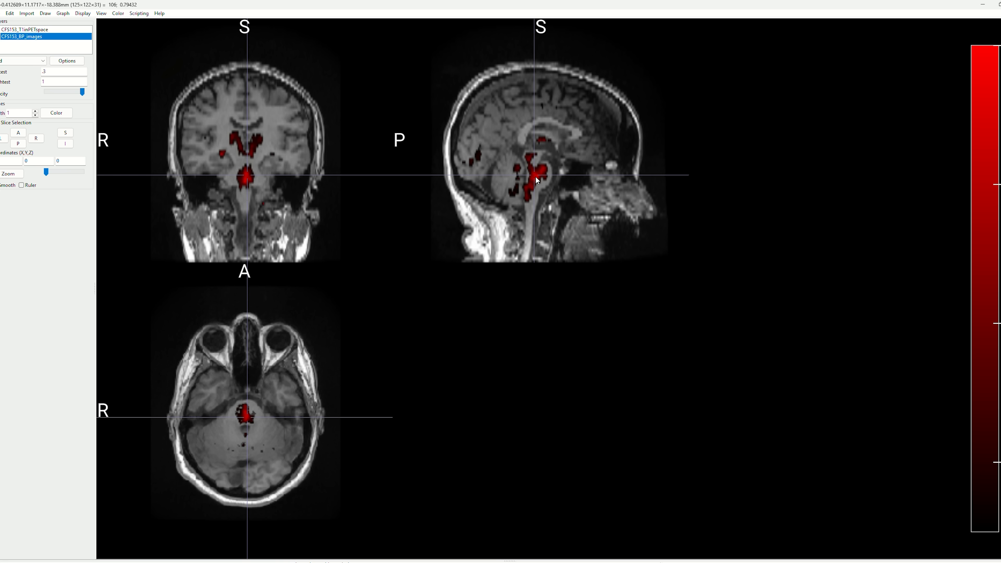
pyautogui.moveTo(482, 363)
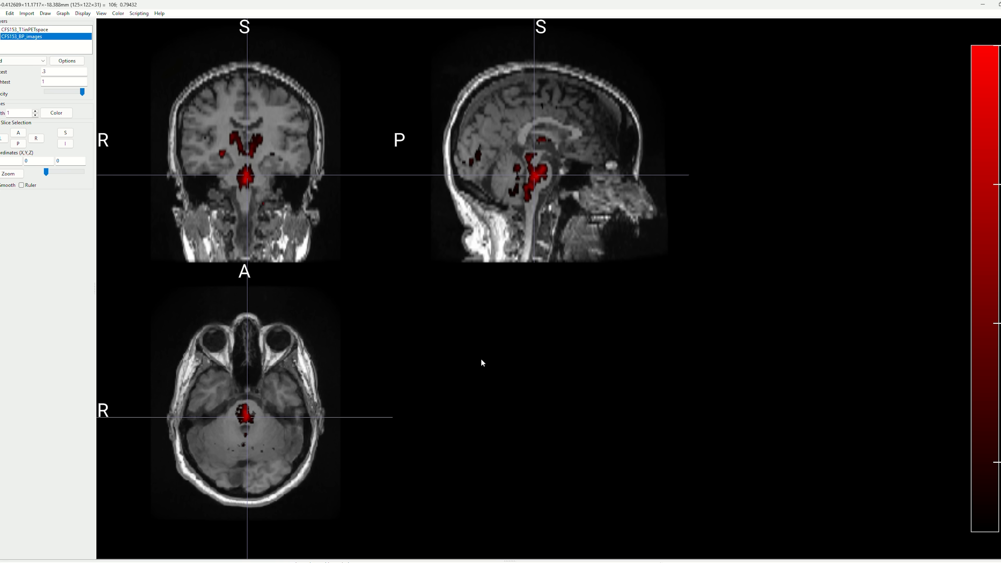
pyautogui.moveTo(544, 210)
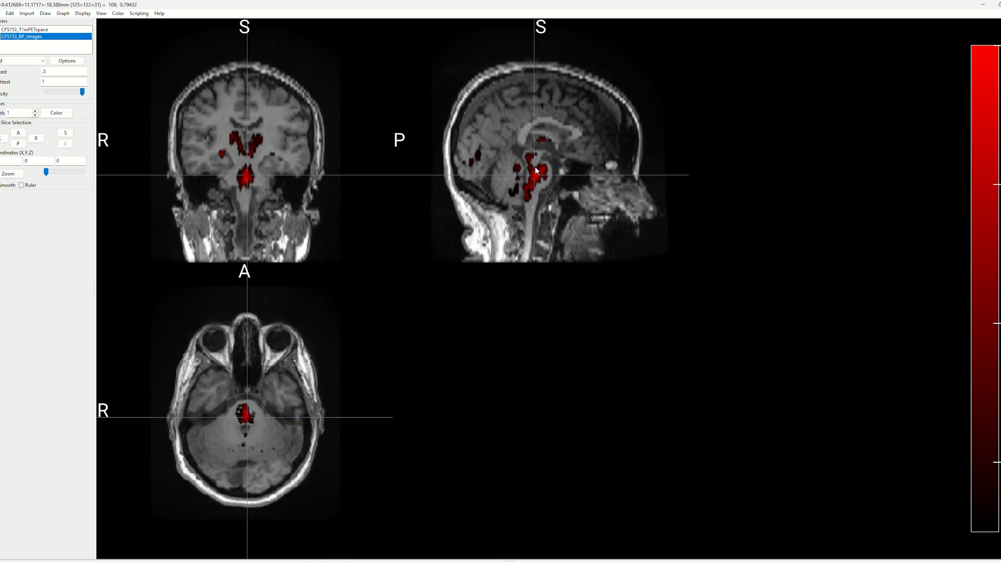
pyautogui.moveTo(26, 332)
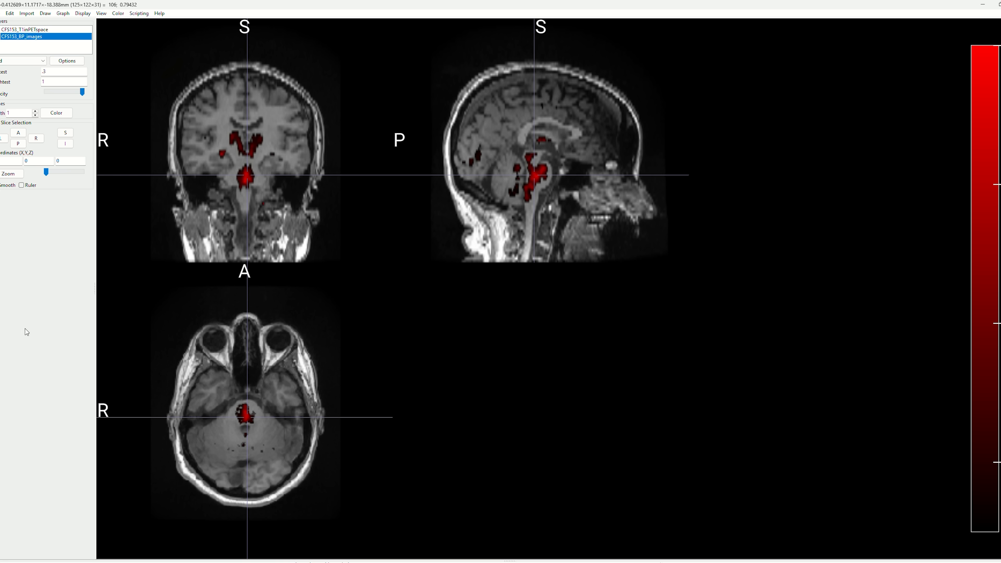
pyautogui.moveTo(825, 205)
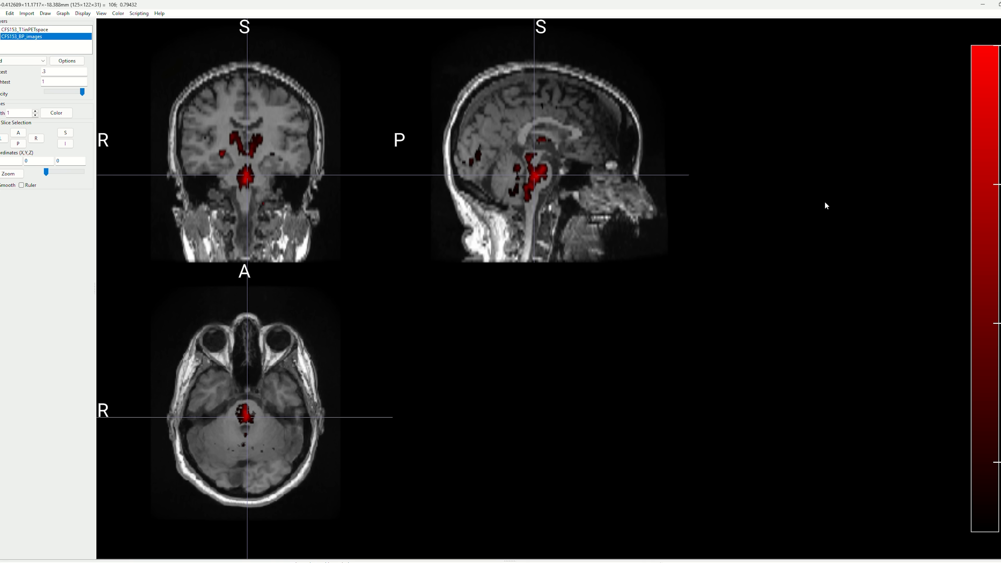
pyautogui.moveTo(442, 12)
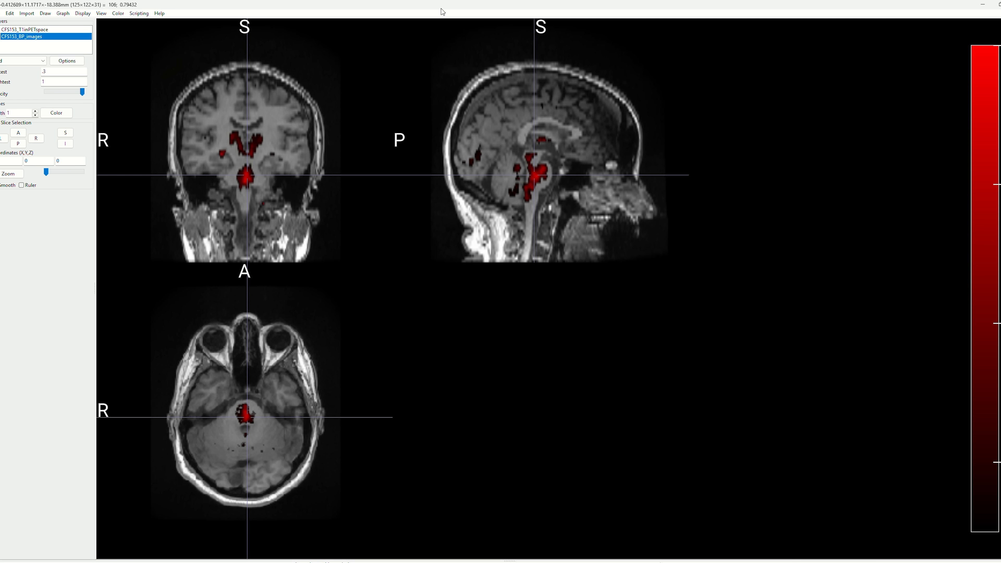